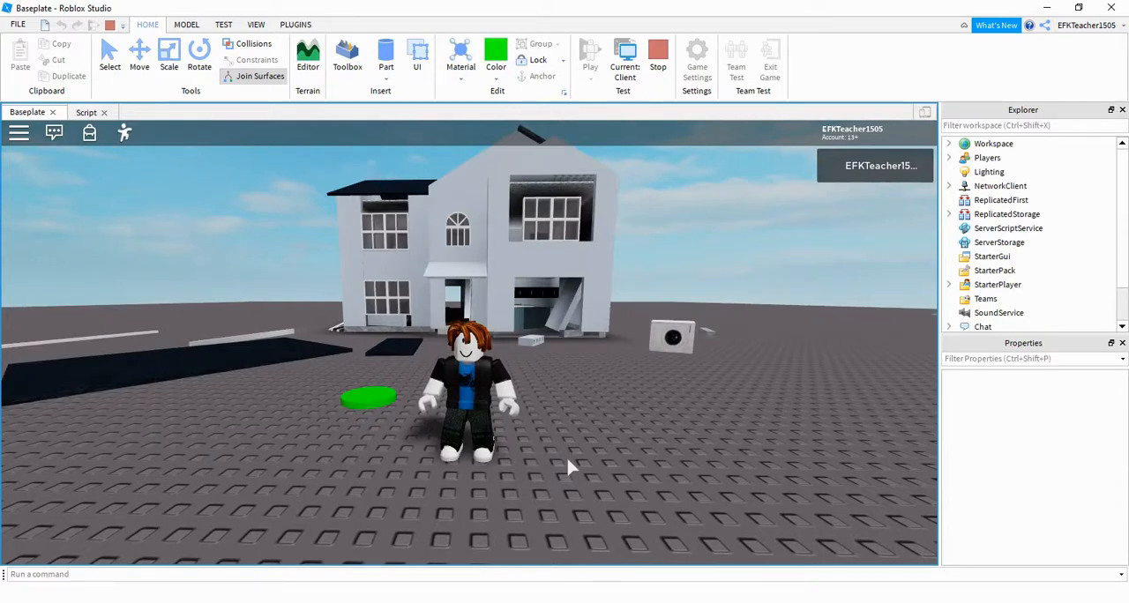
- End the running play session of the exploding house to return to editing
{"action": "left_click", "coordinate": [347, 59]}
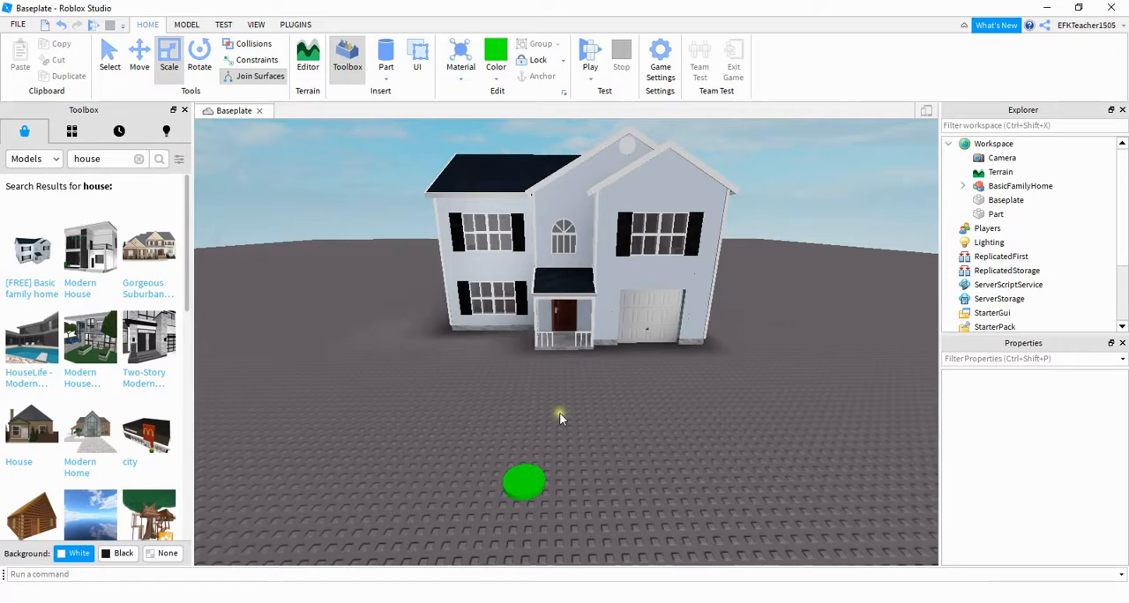
{"action": "mouse_move", "coordinate": [518, 451]}
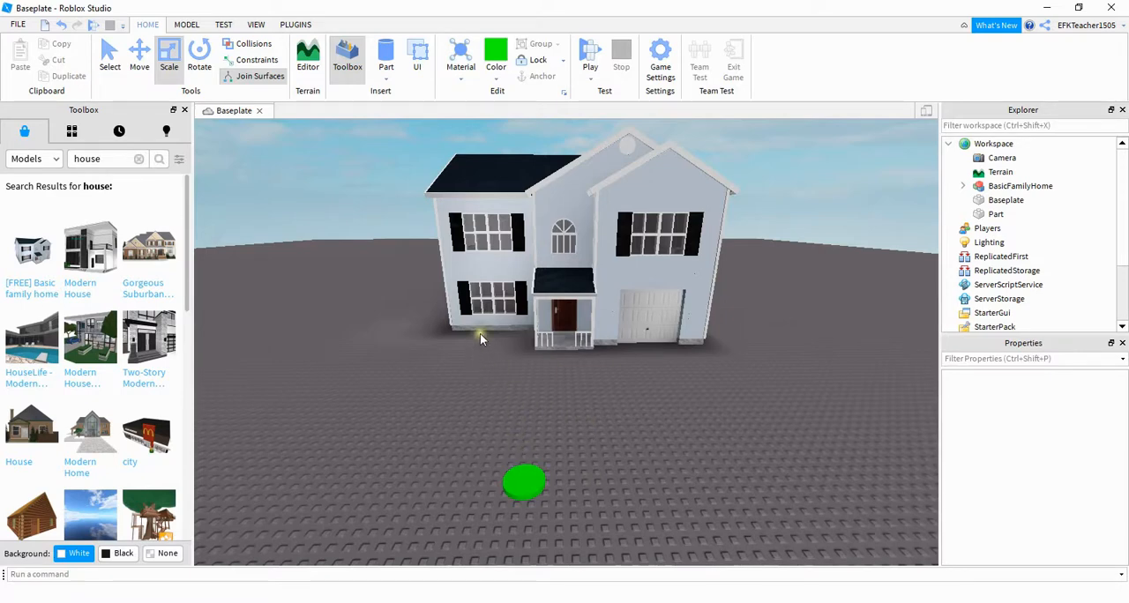
{"action": "mouse_move", "coordinate": [482, 289]}
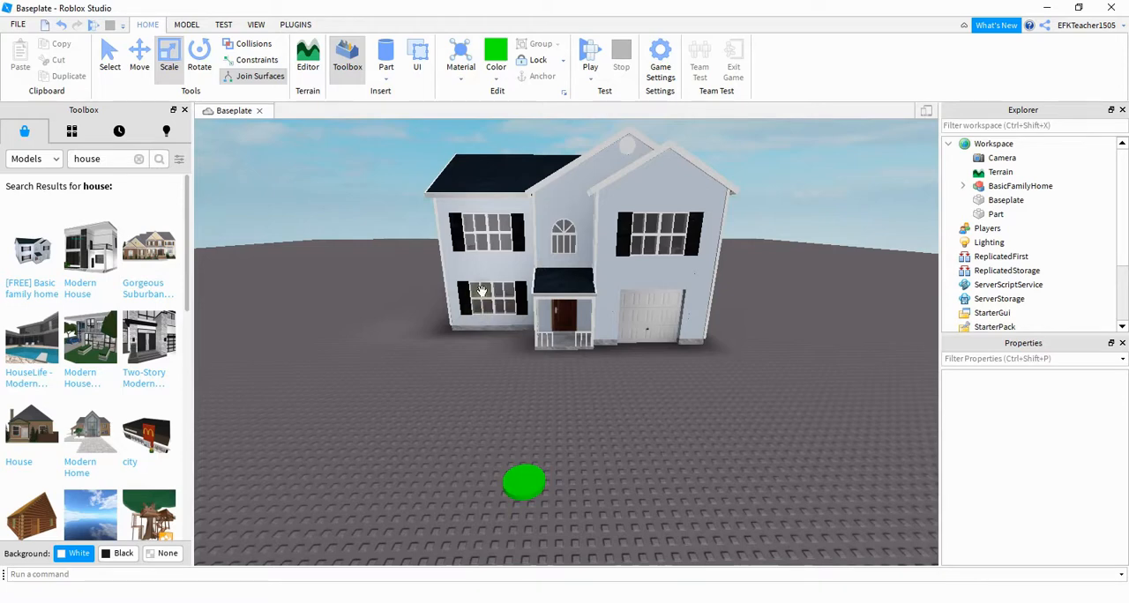
- Select the green button Part and bring up its Insert Object list
{"action": "left_click", "coordinate": [1019, 185]}
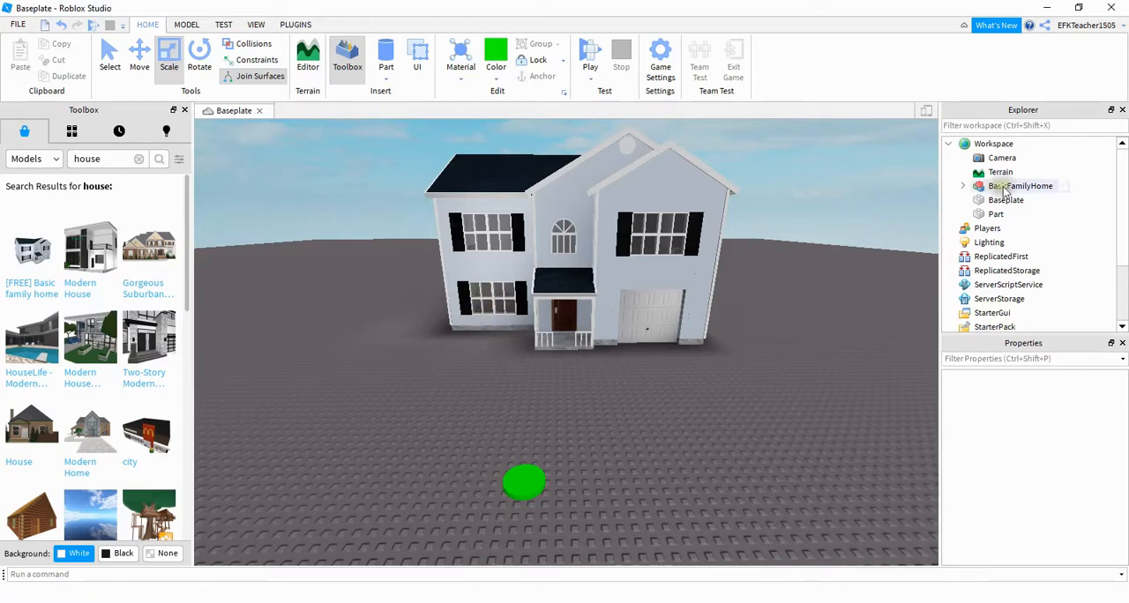
{"action": "left_click", "coordinate": [962, 185]}
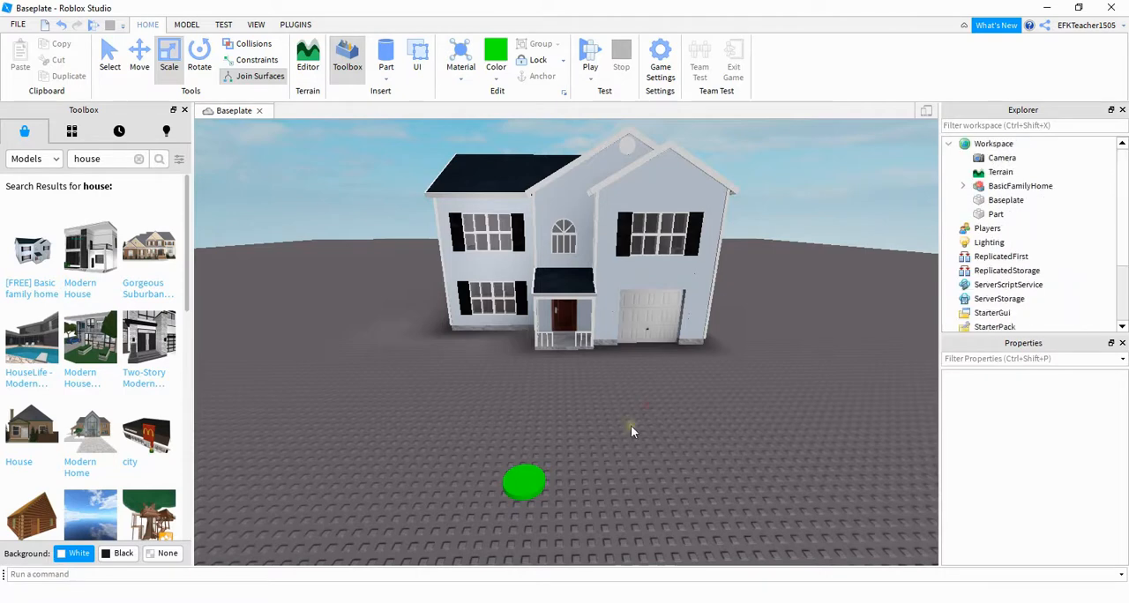
{"action": "left_click", "coordinate": [523, 482]}
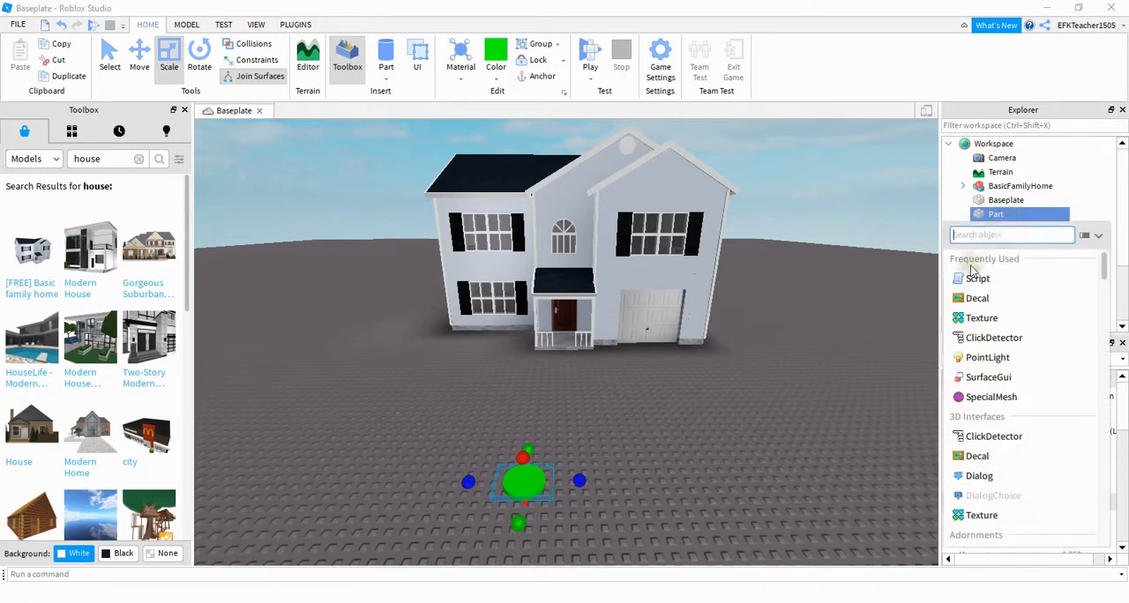
- Insert a Script into the green part and define local button = script.Parent
{"action": "left_click", "coordinate": [978, 278]}
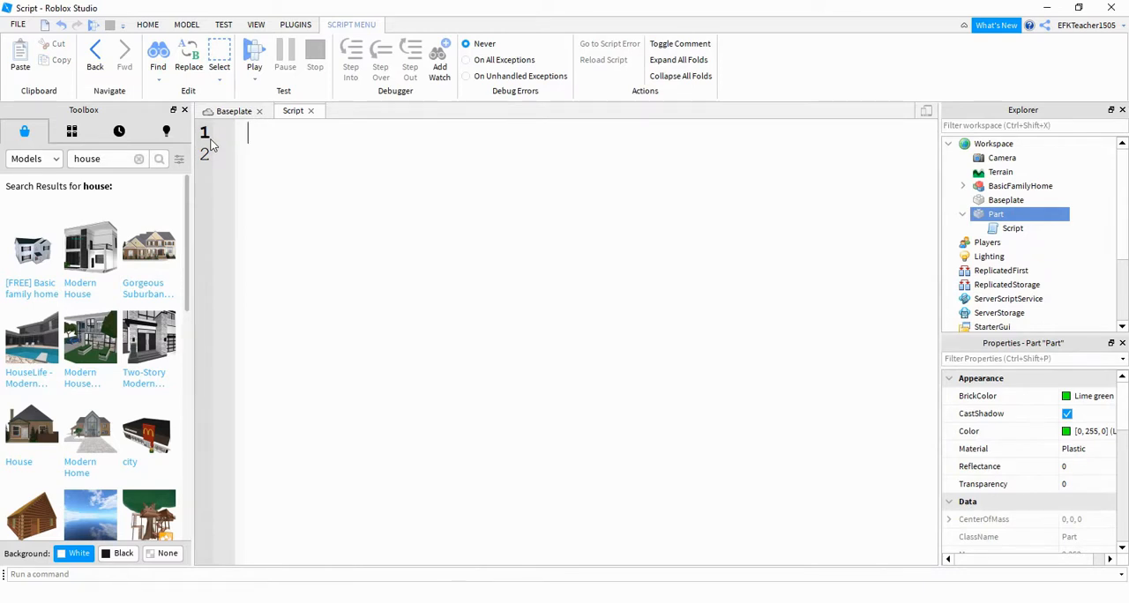
{"action": "type", "text": "local bu"}
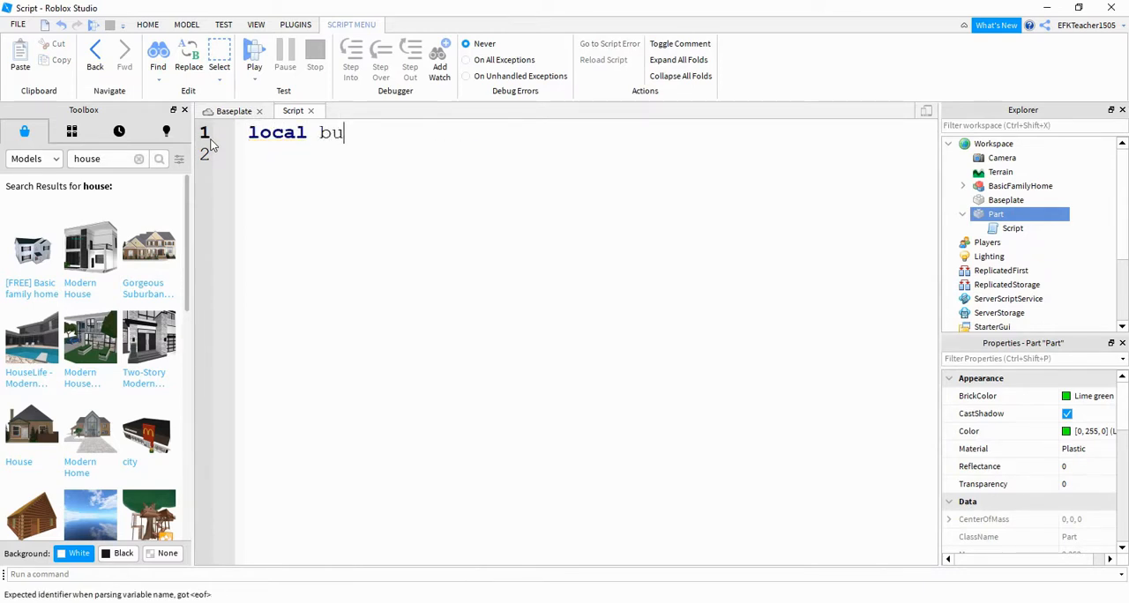
{"action": "type", "text": "tton = script.Parent"}
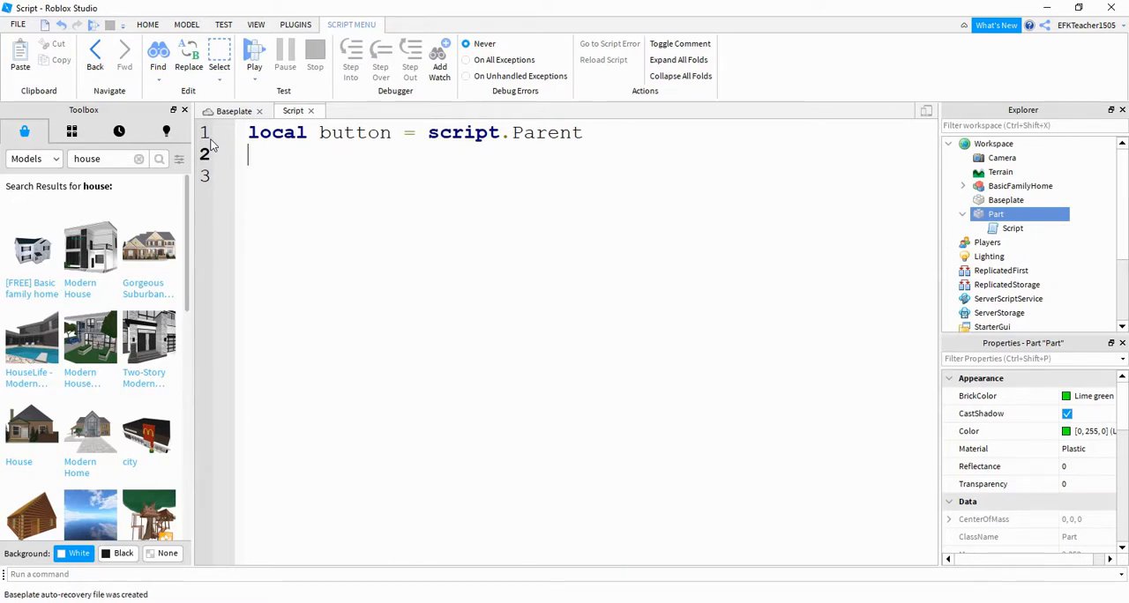
- Define local house = game.Workspace.BasicFamilyHome in the script
{"action": "type", "text": "local"}
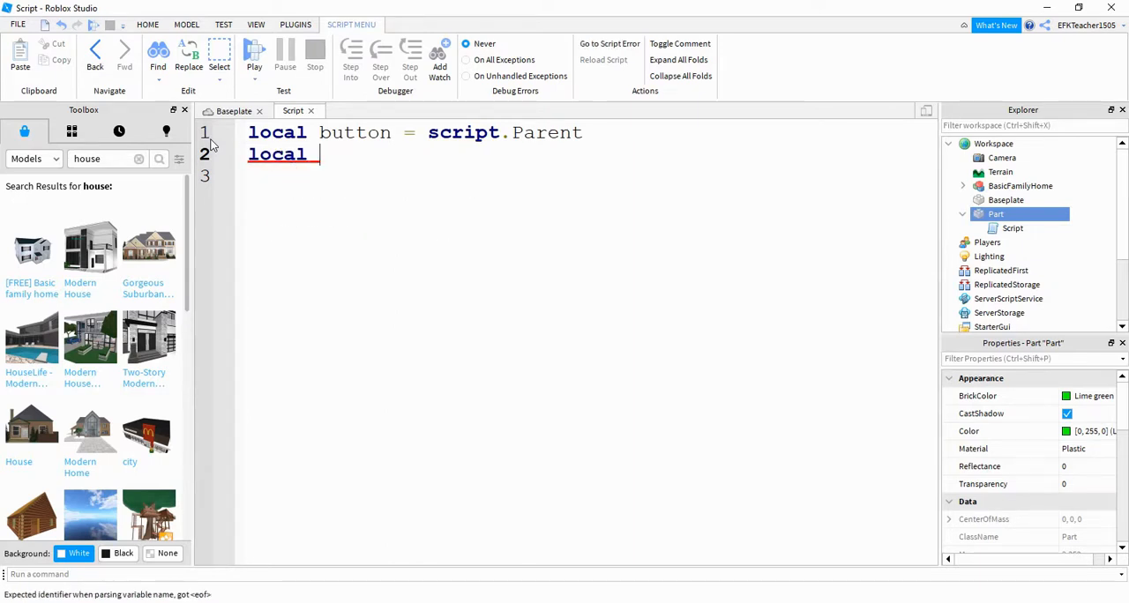
{"action": "type", "text": "house ="}
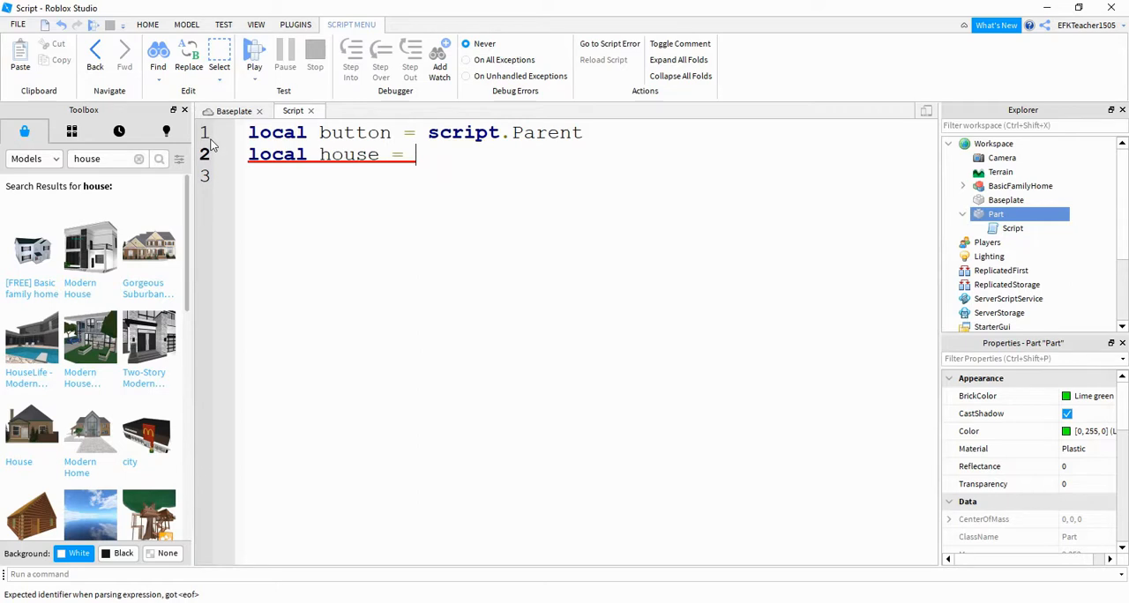
{"action": "type", "text": "game"}
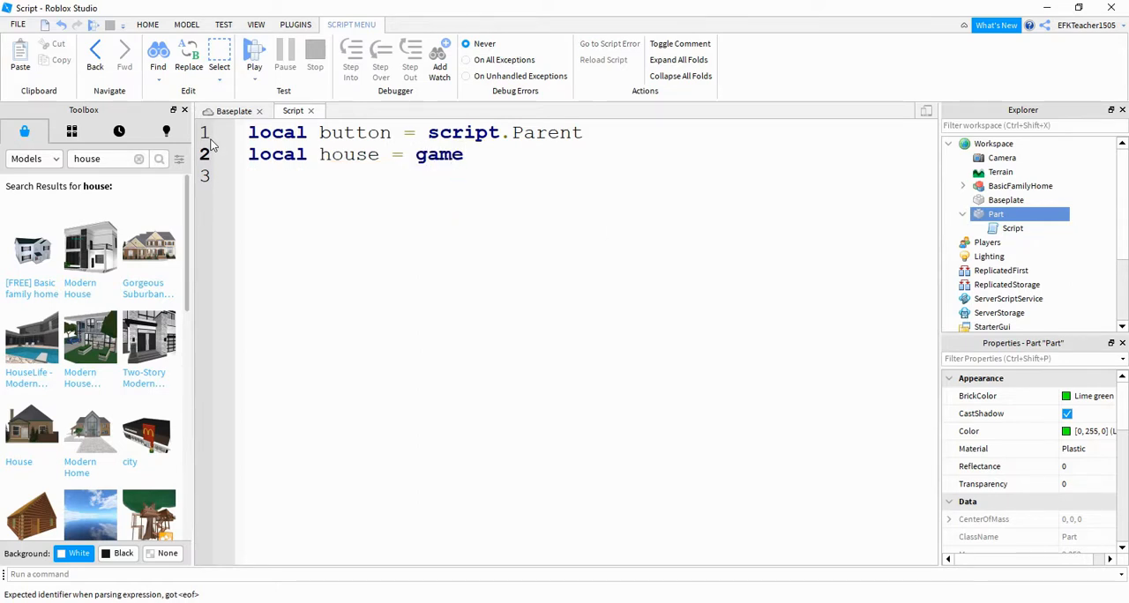
{"action": "type", "text": "Workspace."}
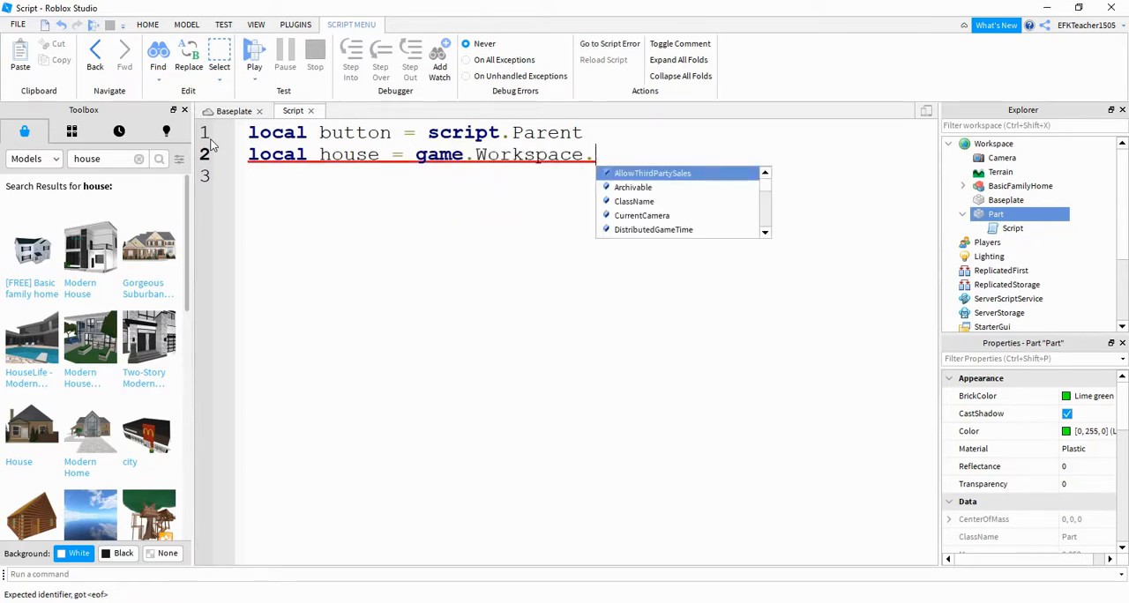
{"action": "type", "text": "BasicFamilyHome"}
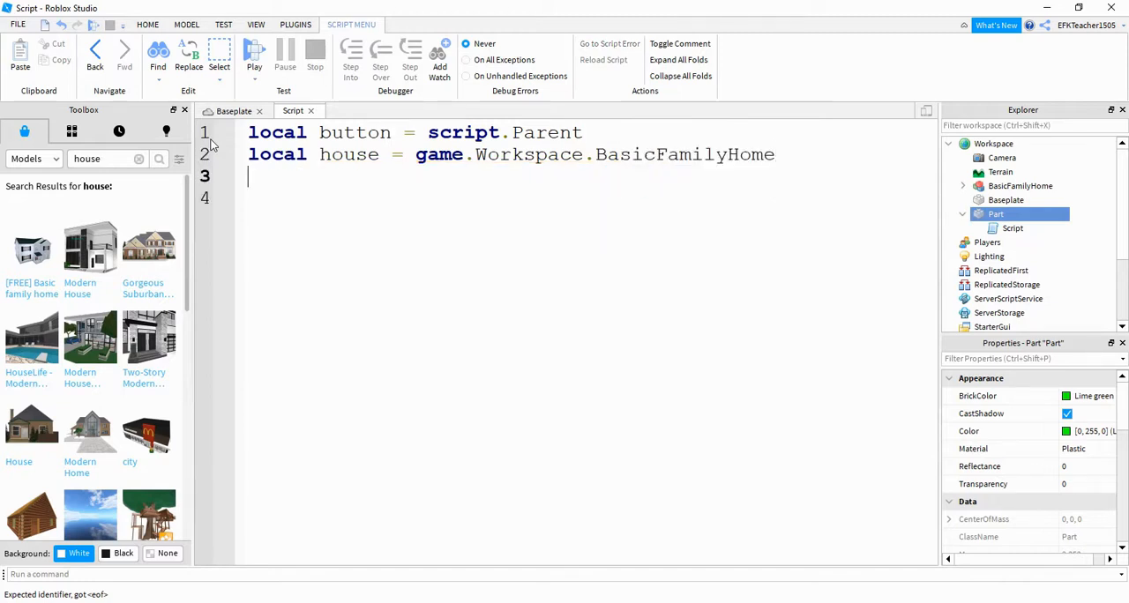
- Declare a local function boom(otherPart) after a blank line
{"action": "key", "text": "Return"}
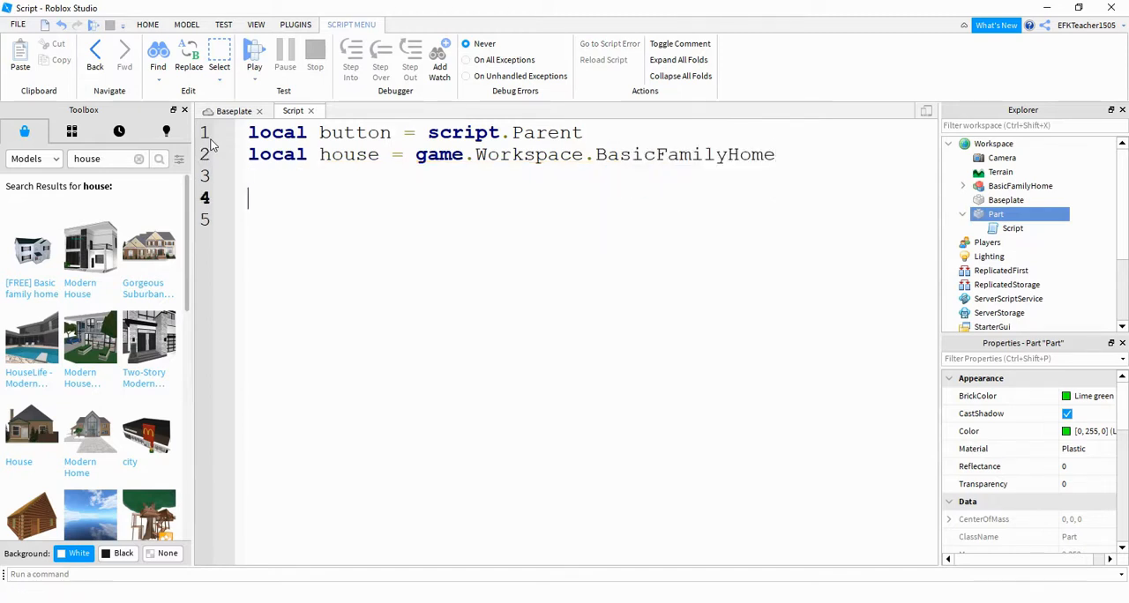
{"action": "type", "text": "local functio"}
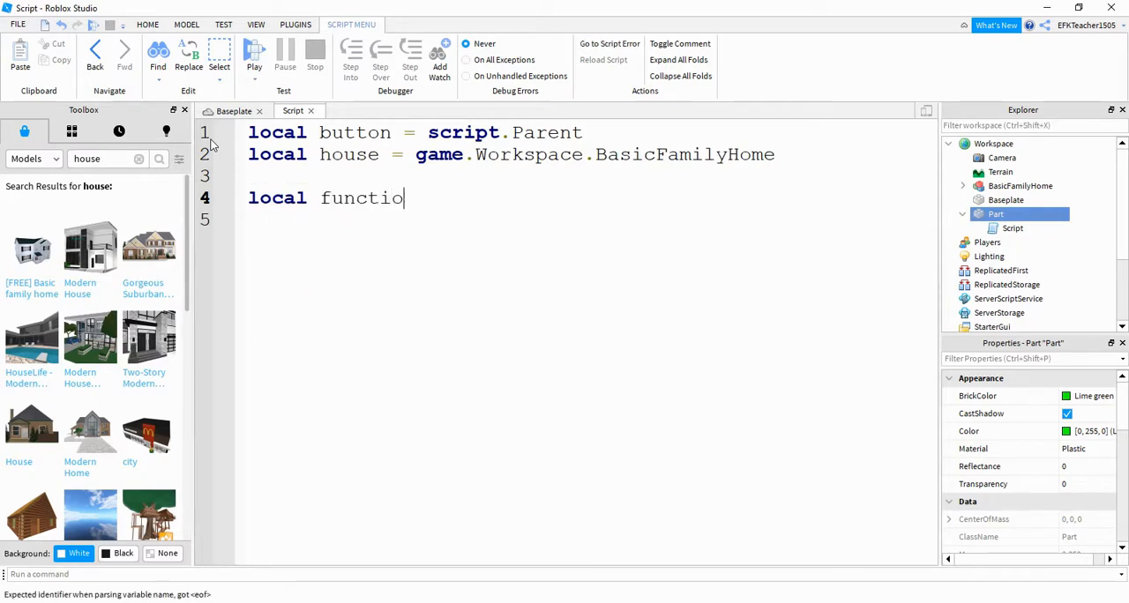
{"action": "type", "text": "n boom"}
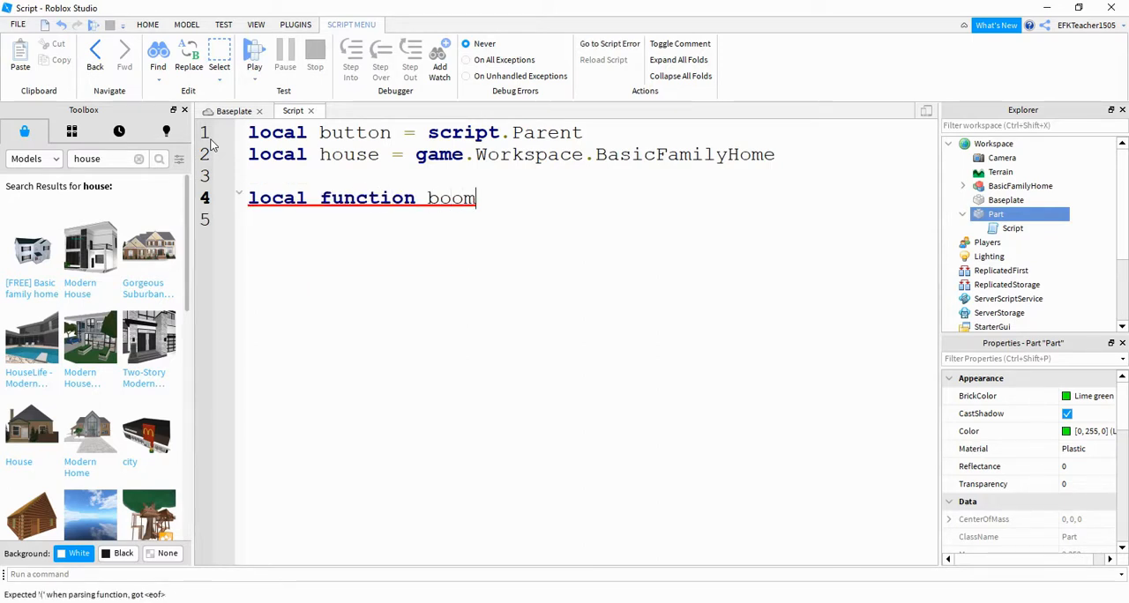
{"action": "type", "text": "()"}
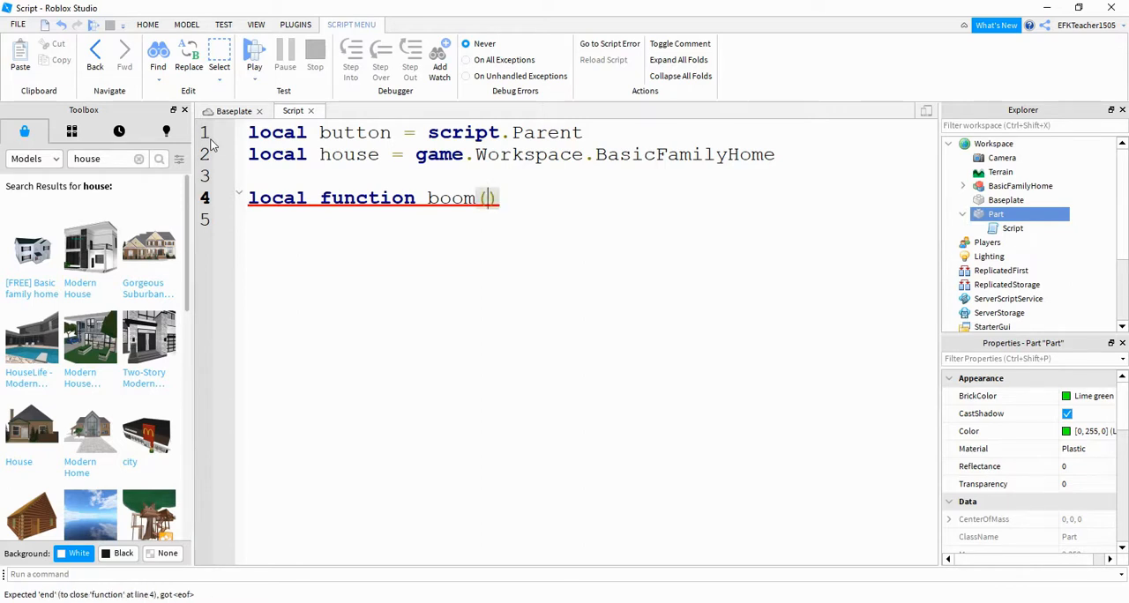
{"action": "type", "text": "other"}
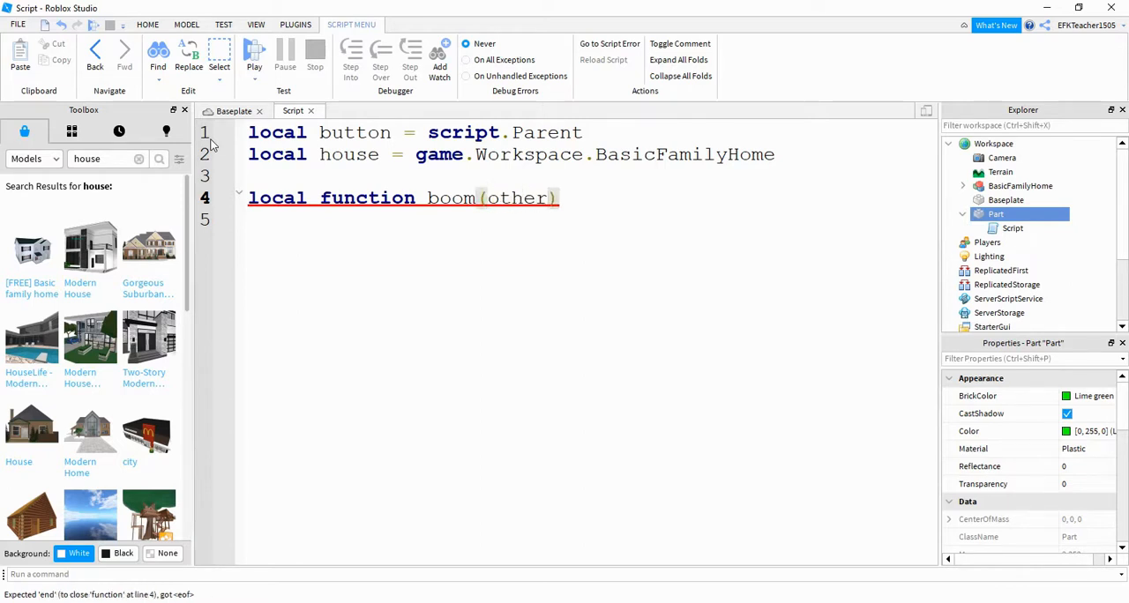
{"action": "type", "text": "Part"}
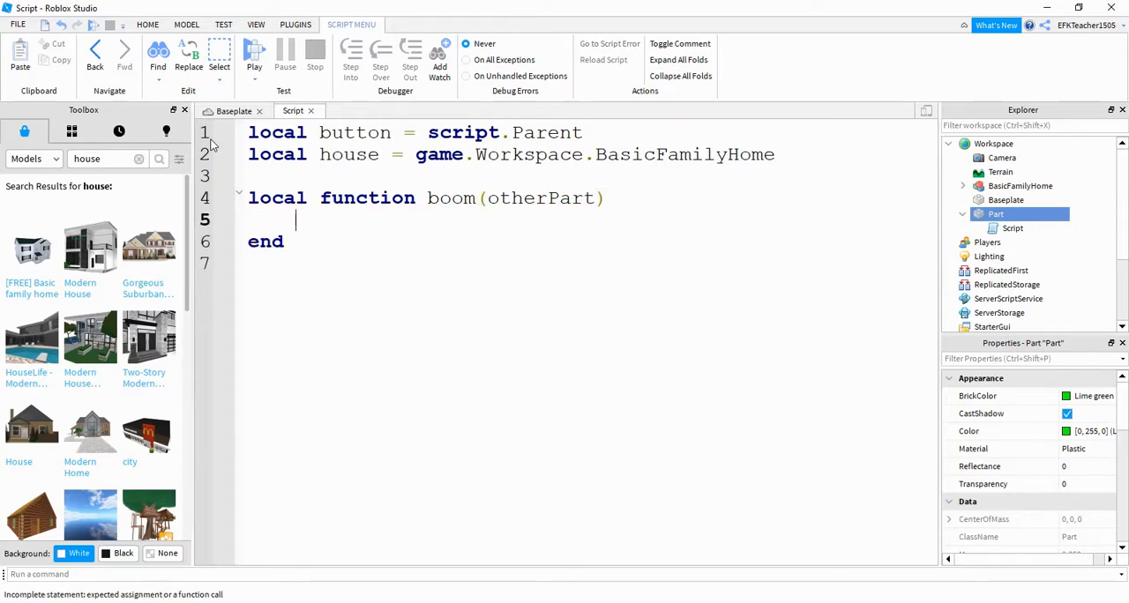
- Inside boom, store otherPart.Parent as local partParent
{"action": "type", "text": "locl"}
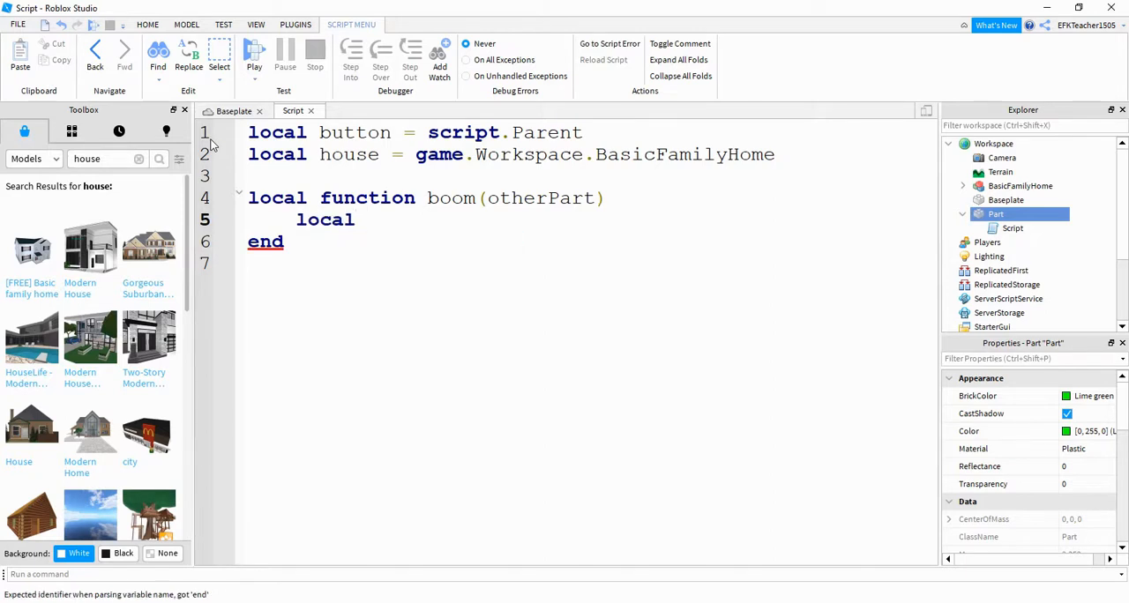
{"action": "type", "text": "part"}
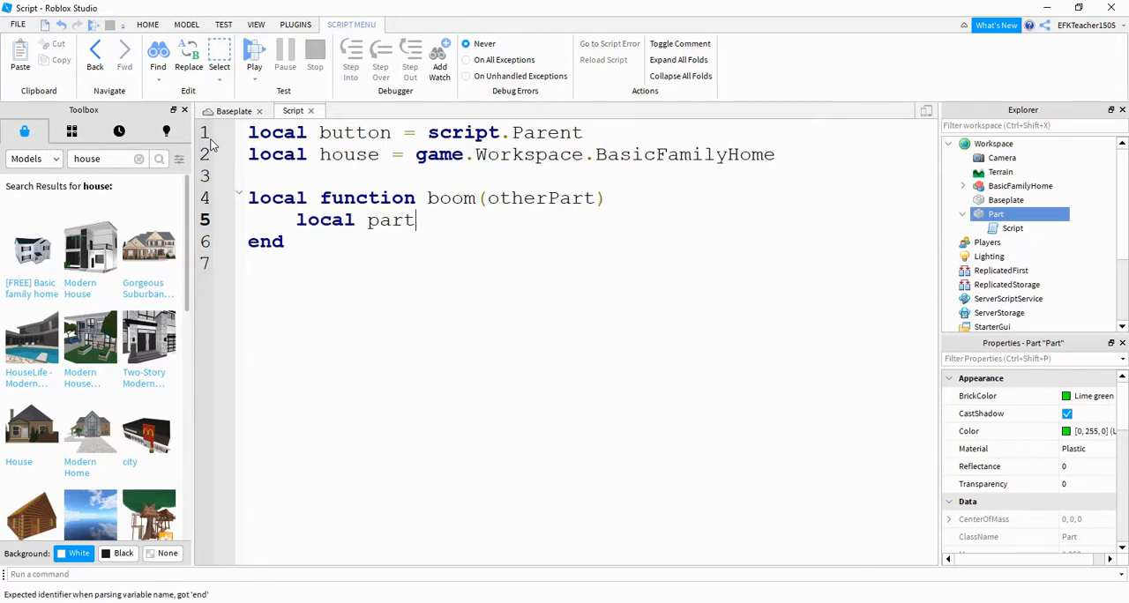
{"action": "type", "text": "Parent = otherPart.Pa"}
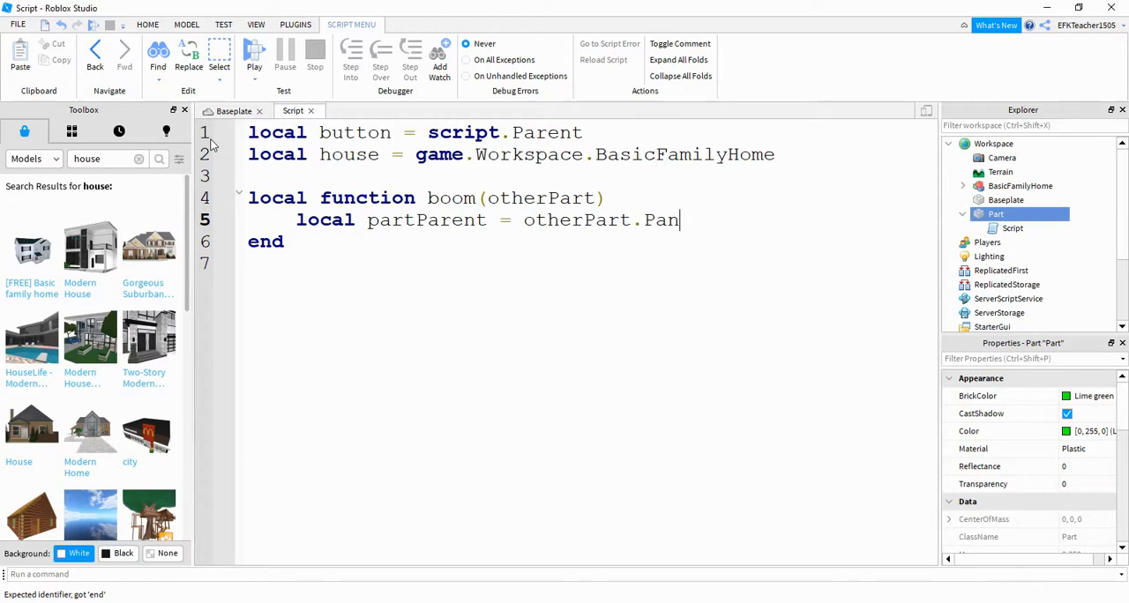
{"action": "type", "text": "rent"}
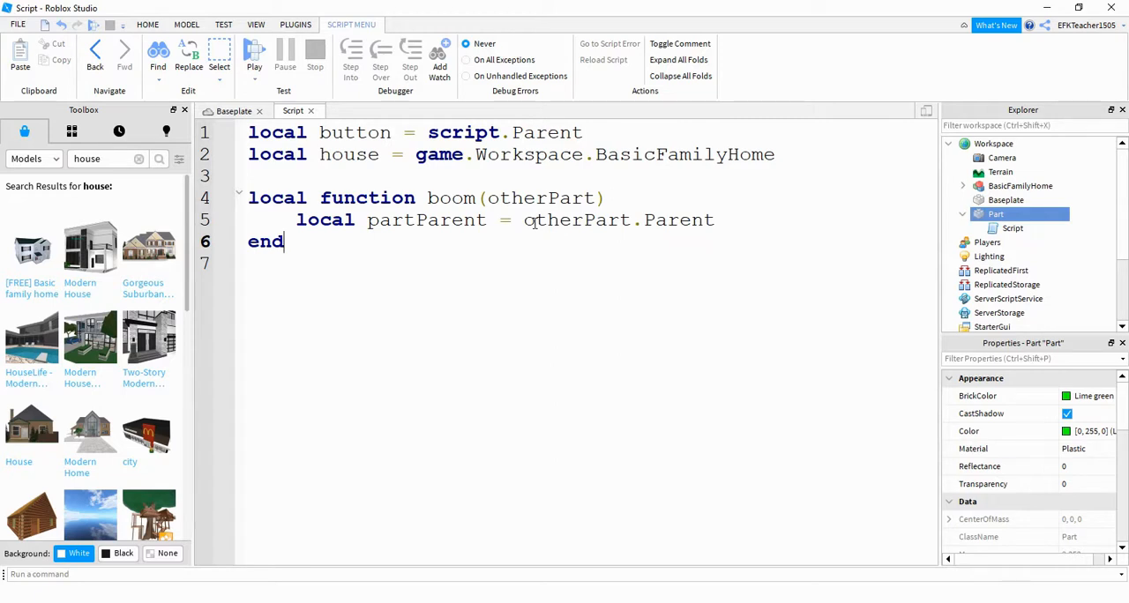
{"action": "double_click", "coordinate": [540, 198]}
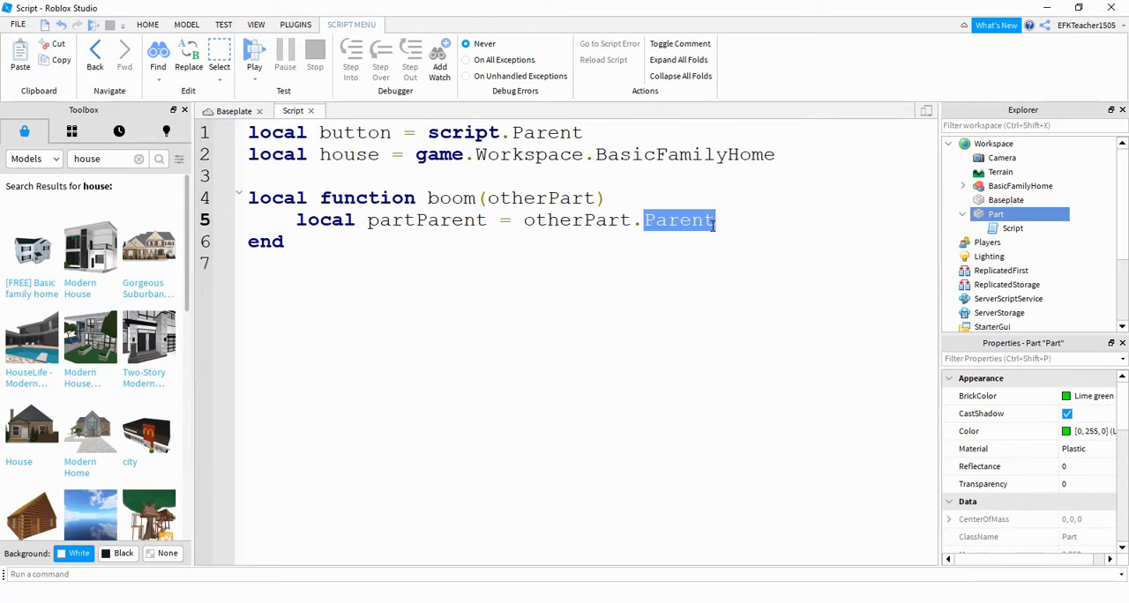
{"action": "double_click", "coordinate": [542, 198]}
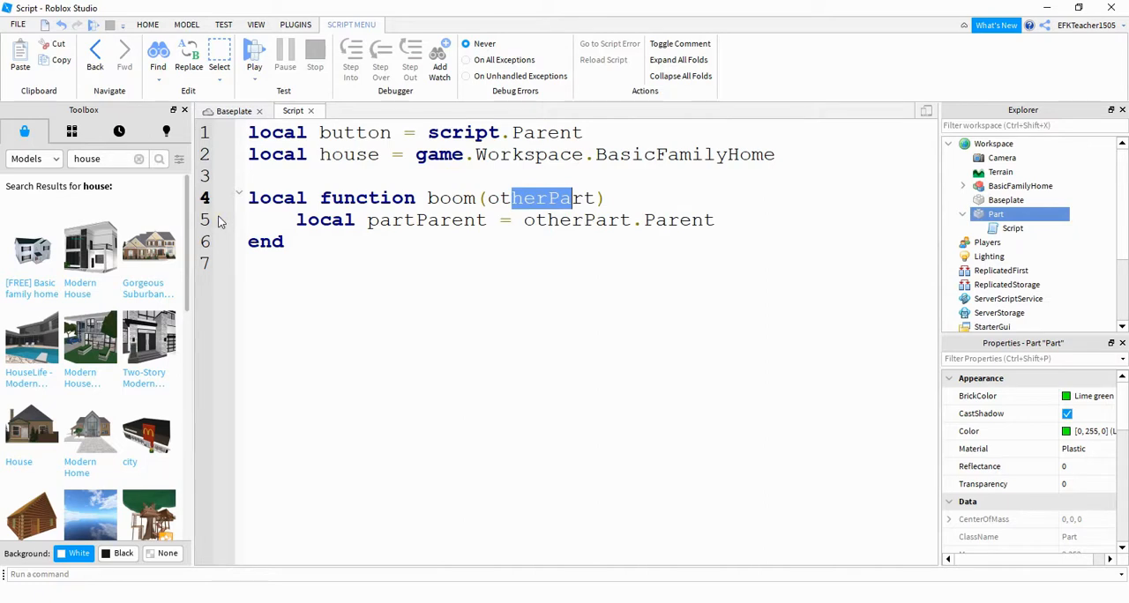
{"action": "mouse_move", "coordinate": [371, 208]}
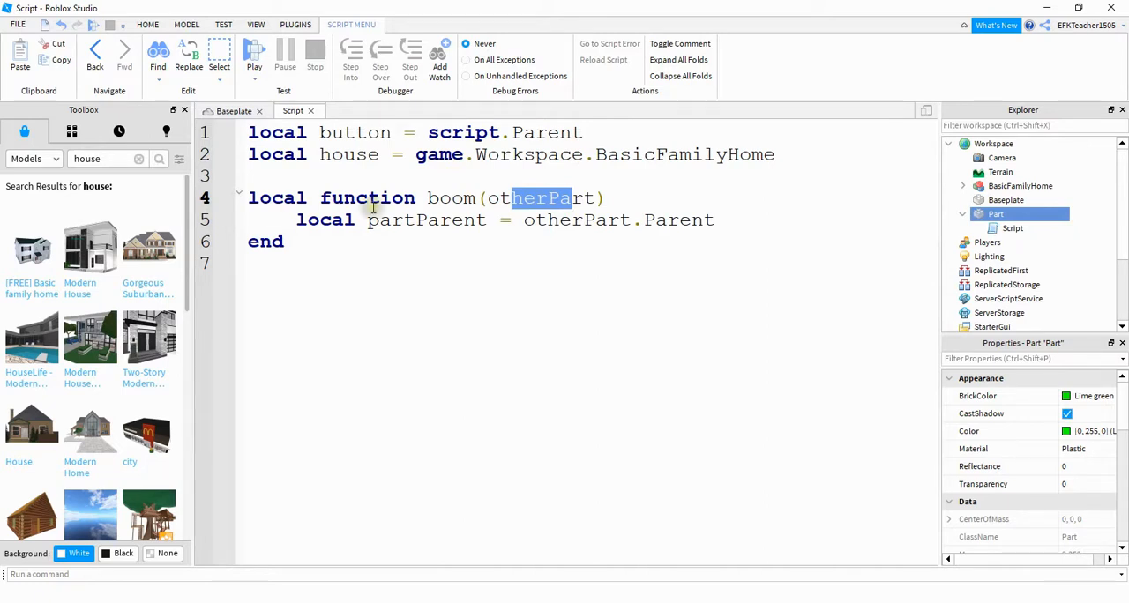
{"action": "left_click", "coordinate": [719, 220]}
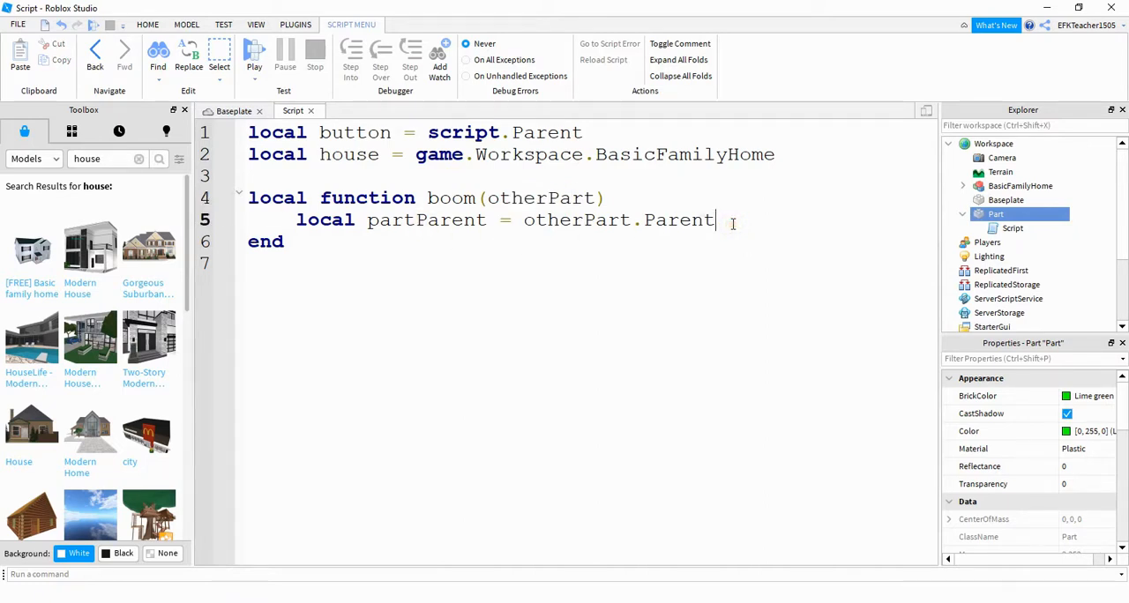
- Add local humanoid = partParent:FindFirstChildWhichIsA('Humanoid') inside boom
{"action": "key", "text": "Return"}
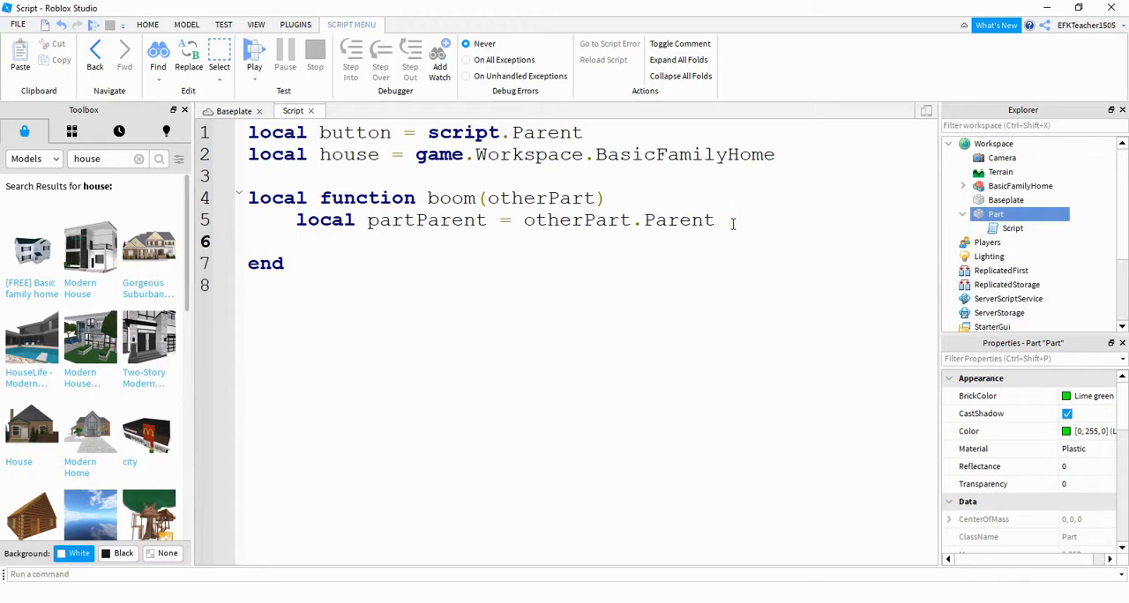
{"action": "type", "text": "local"}
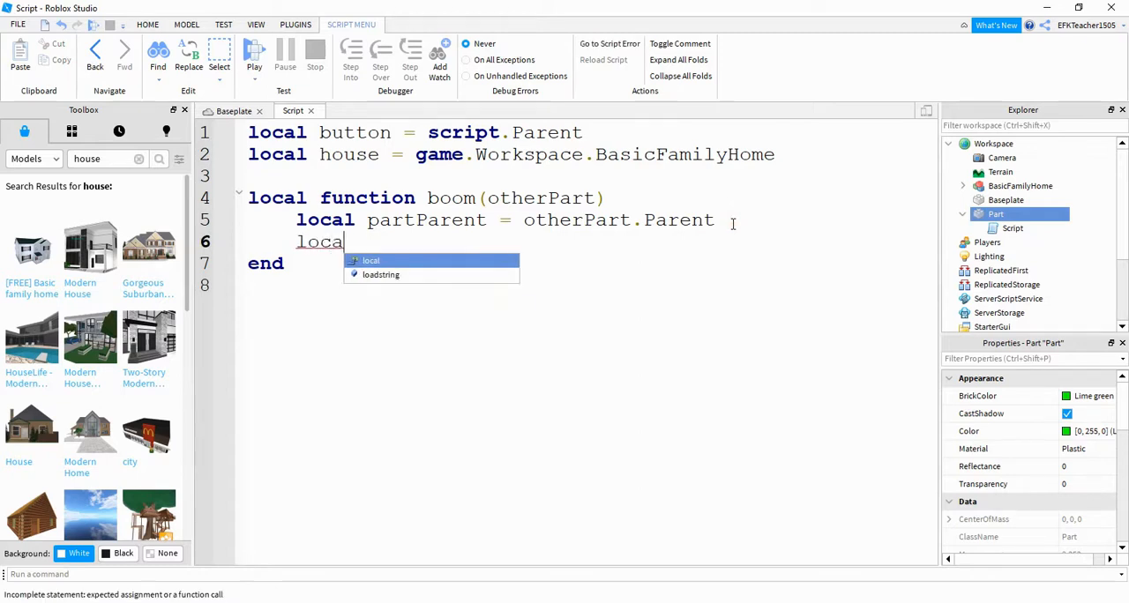
{"action": "type", "text": "humanoid"}
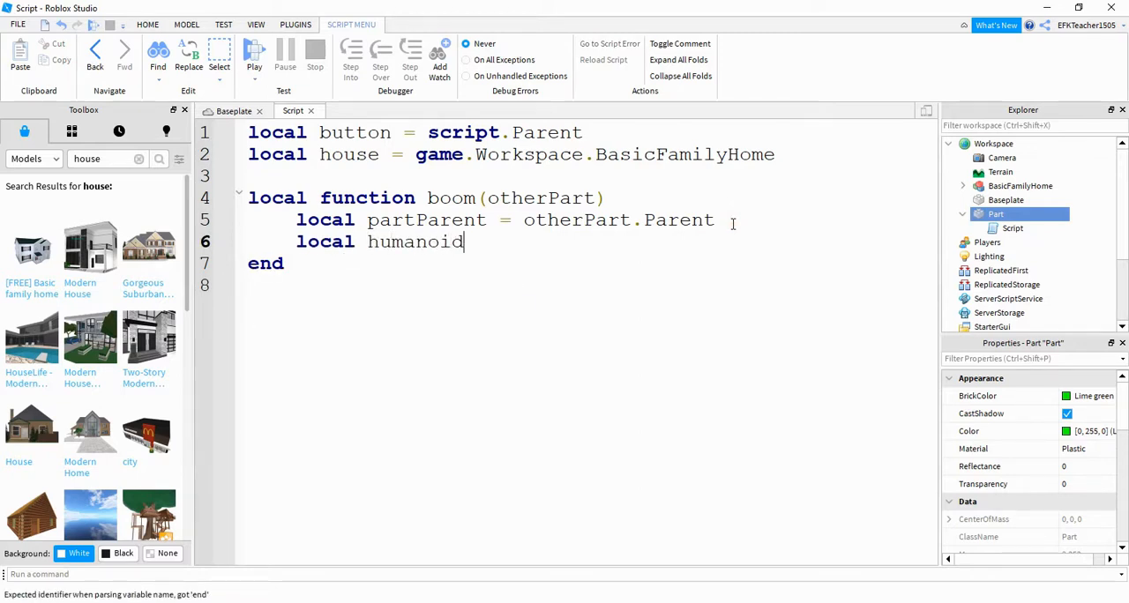
{"action": "type", "text": "= partParent:"}
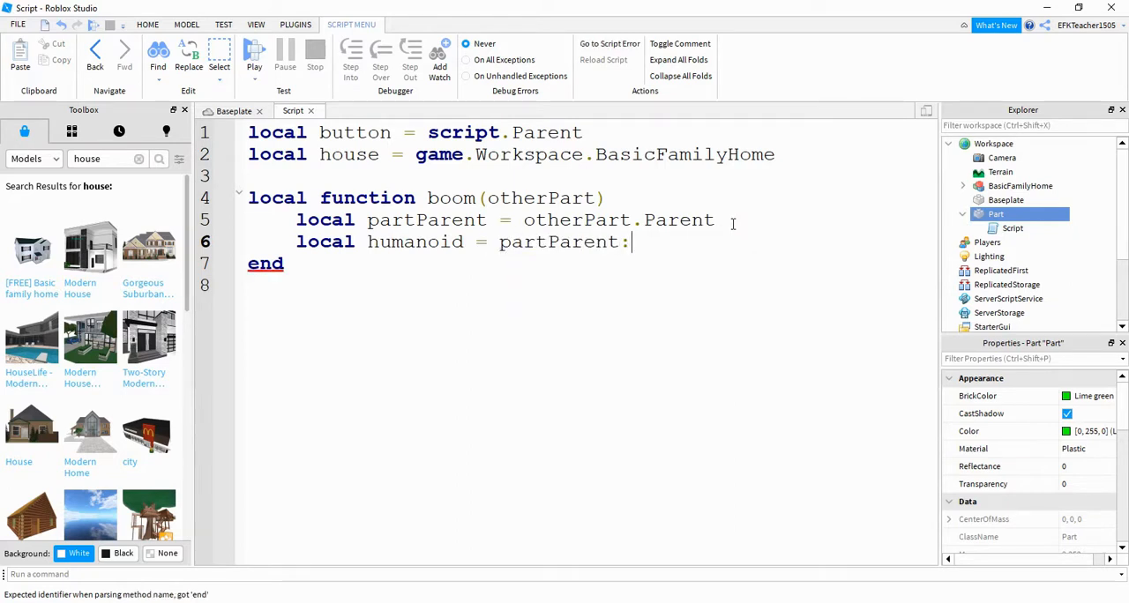
{"action": "type", "text": "Find"}
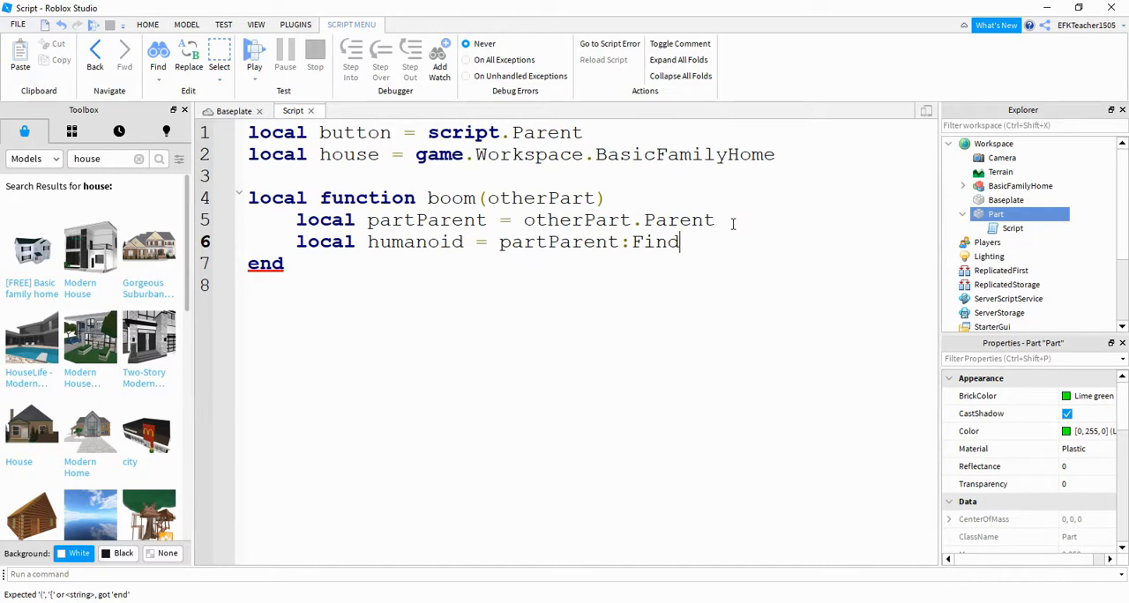
{"action": "type", "text": "FirstChild"}
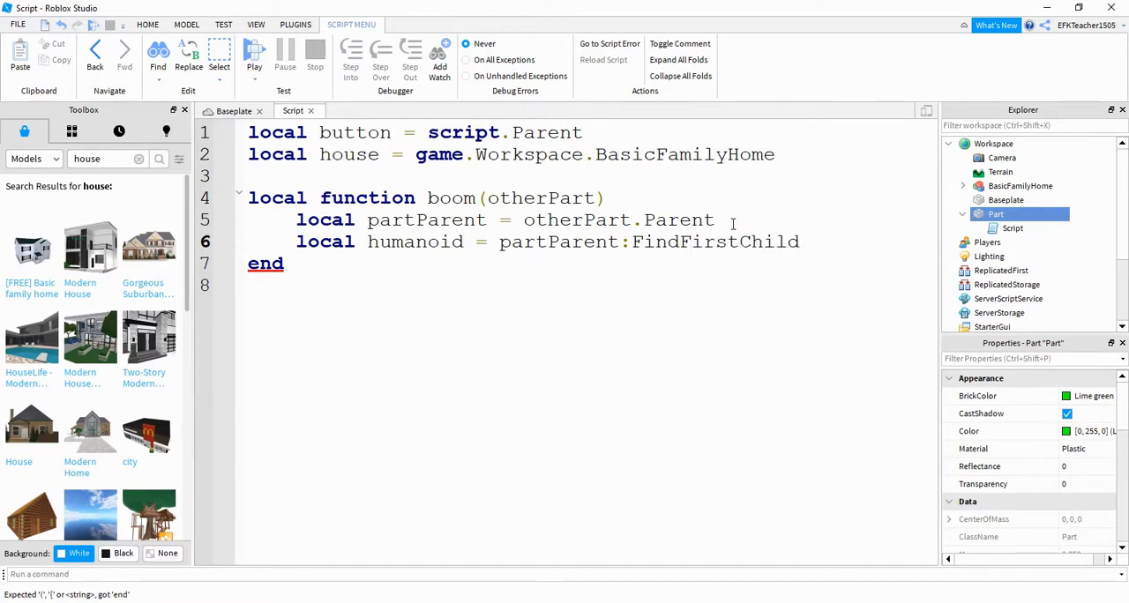
{"action": "type", "text": "WhichIs"}
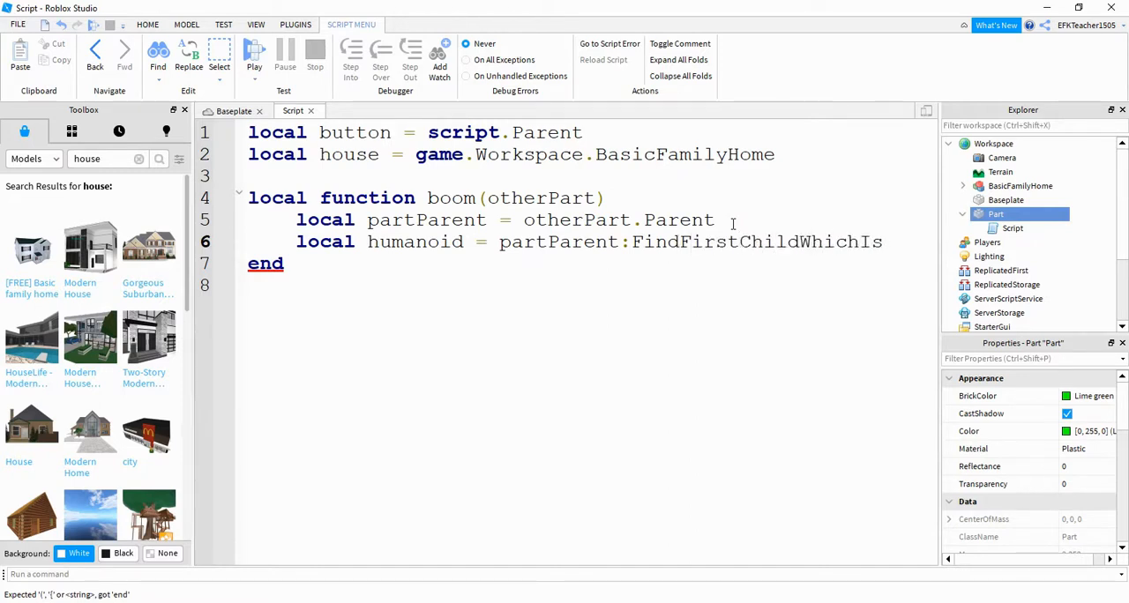
{"action": "type", "text": "A('')"}
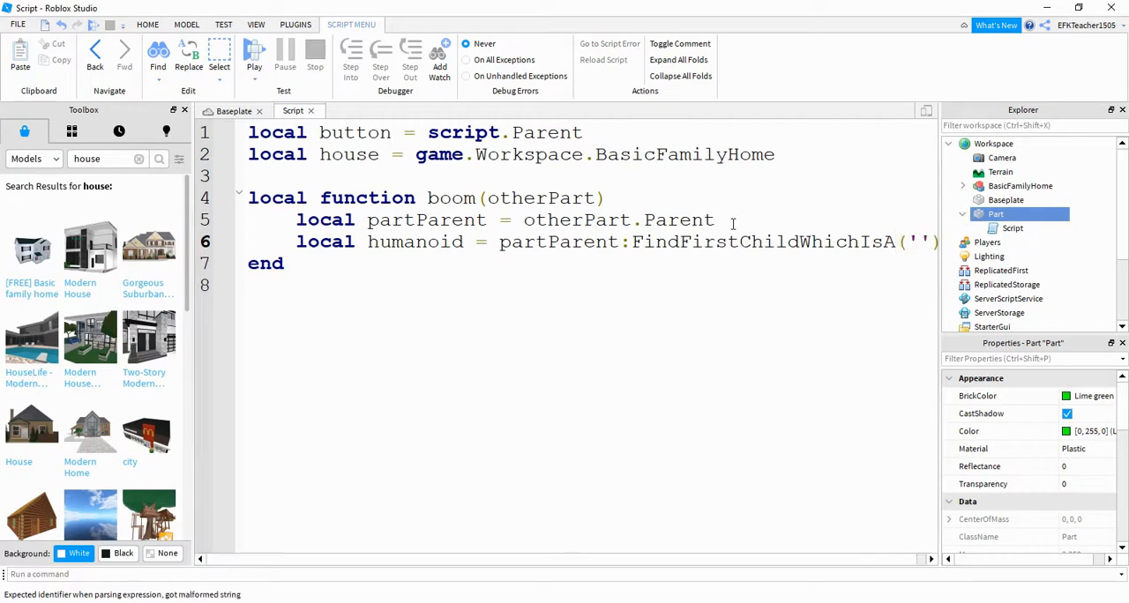
{"action": "type", "text": "Humanoid"}
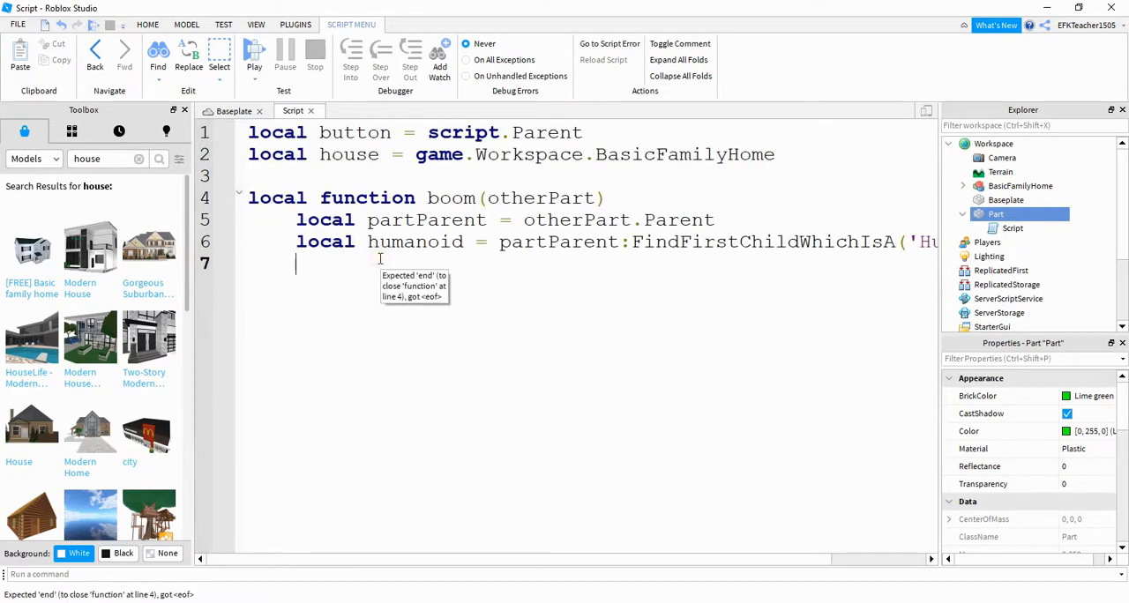
- Add an if humanoid then block and move into its body
{"action": "type", "text": "if"}
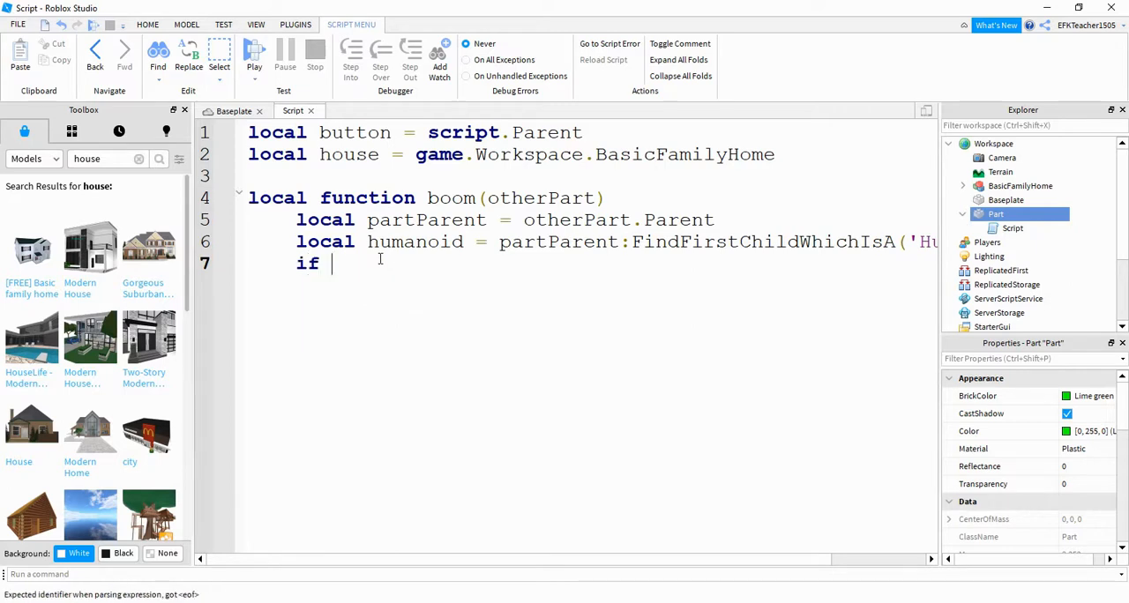
{"action": "type", "text": "humanoid then"}
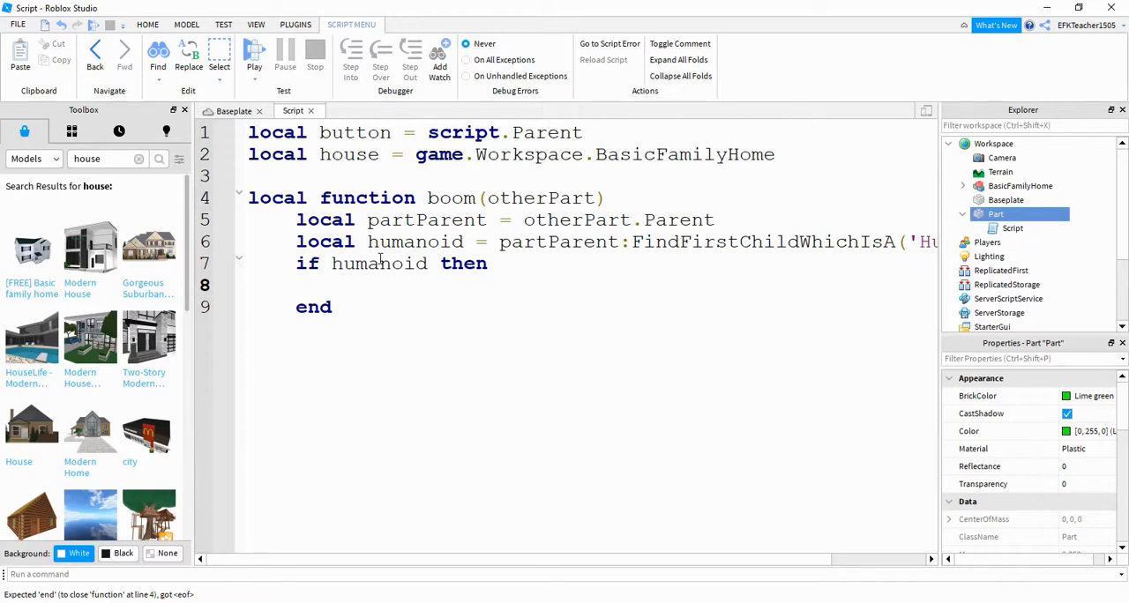
{"action": "left_click", "coordinate": [344, 286]}
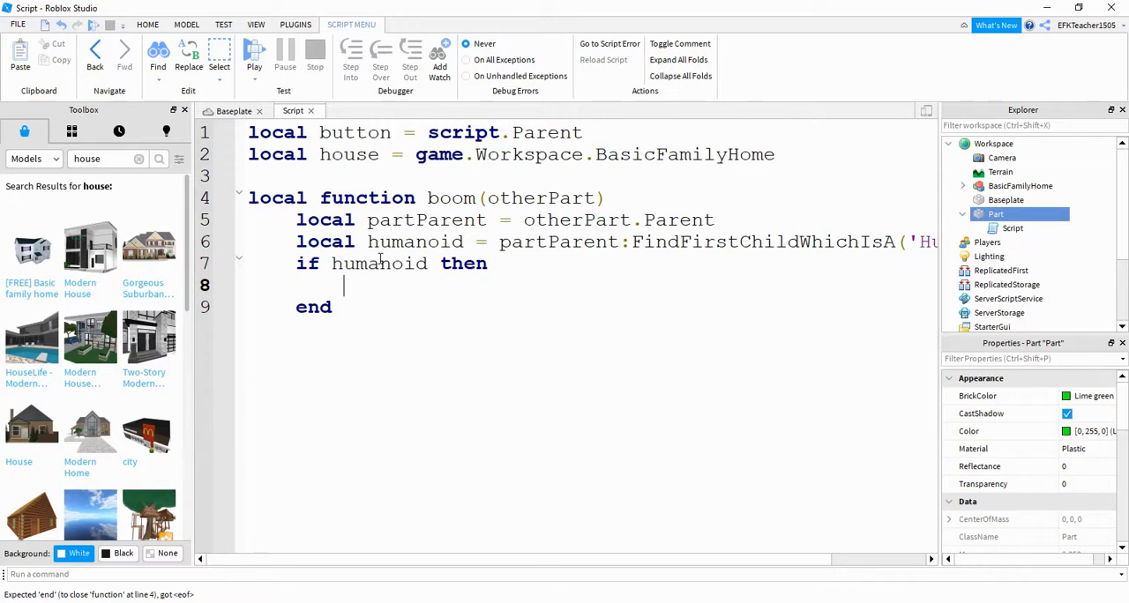
- Write for num, child in pairs(house:GetChildren()) do inside the if block
{"action": "type", "text": "for n"}
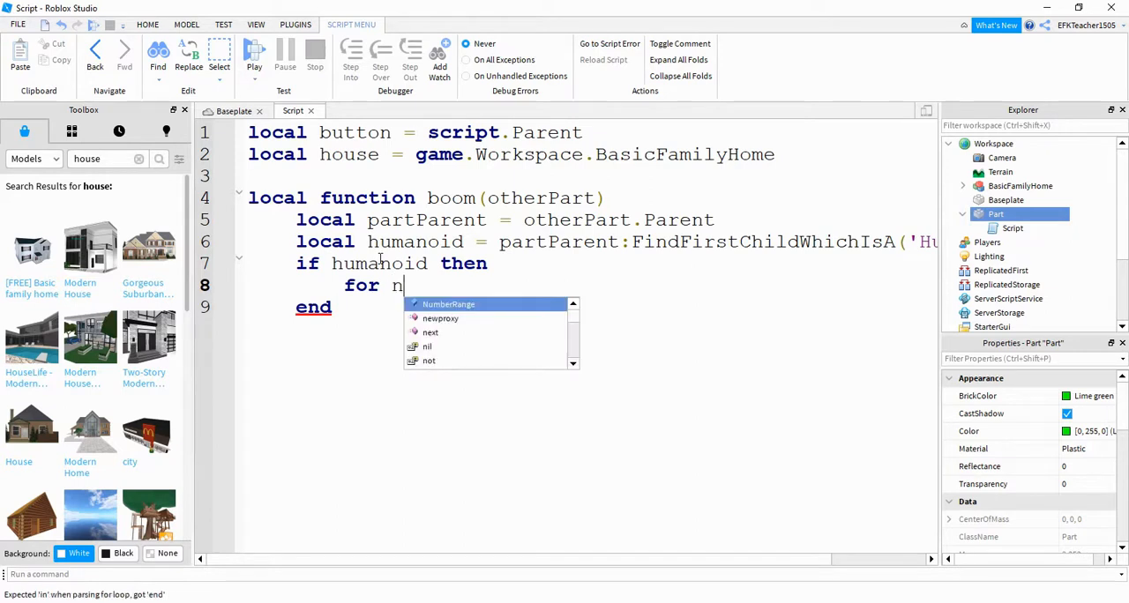
{"action": "type", "text": "um, ch"}
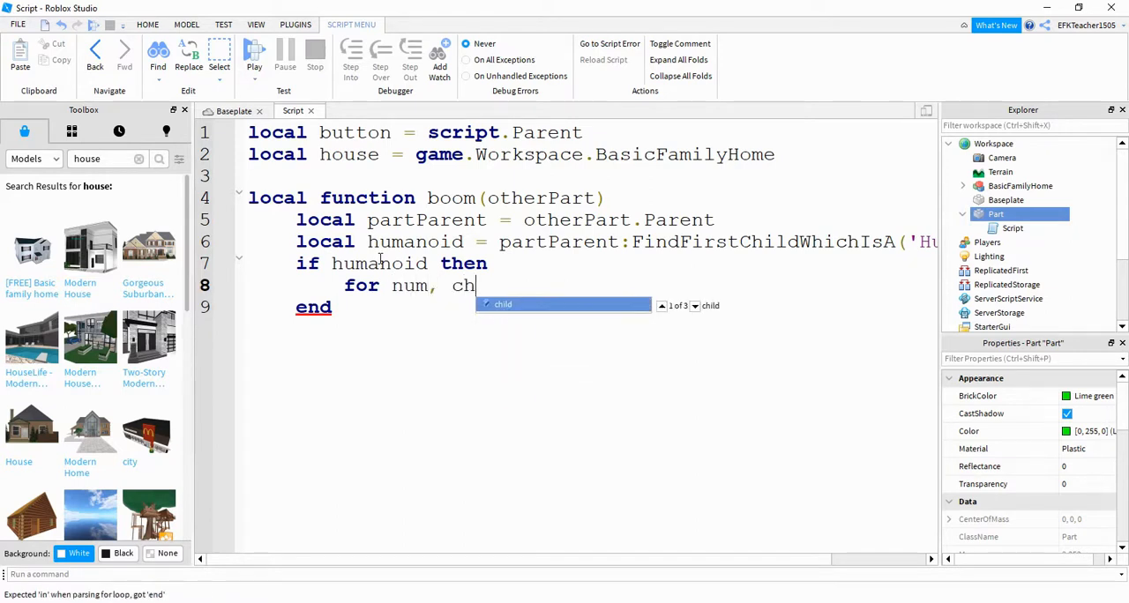
{"action": "type", "text": "ild in pairs("}
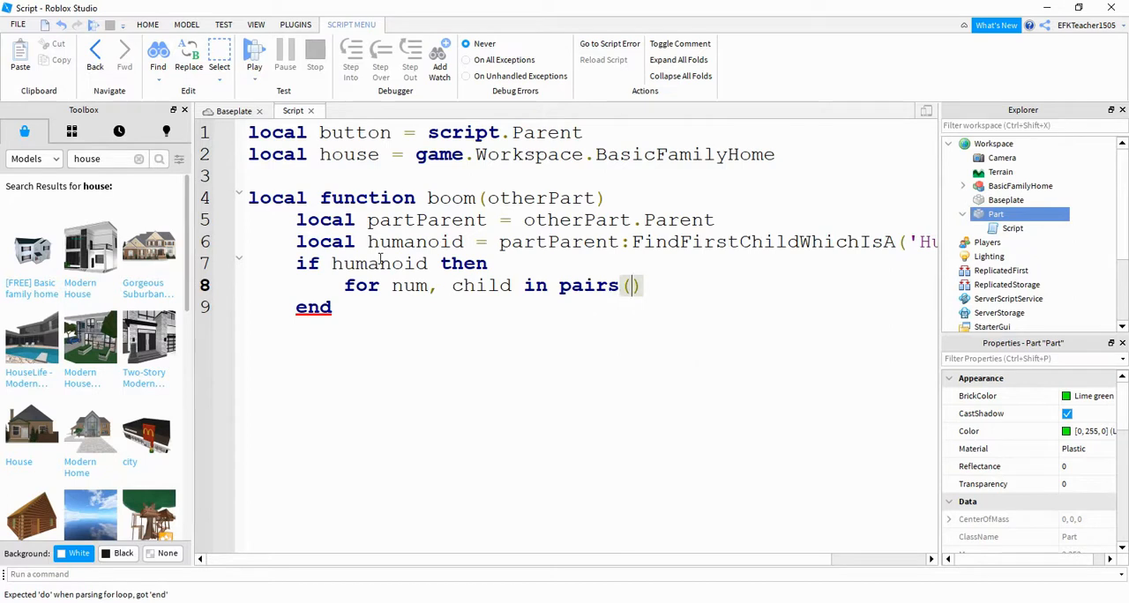
{"action": "type", "text": "house"}
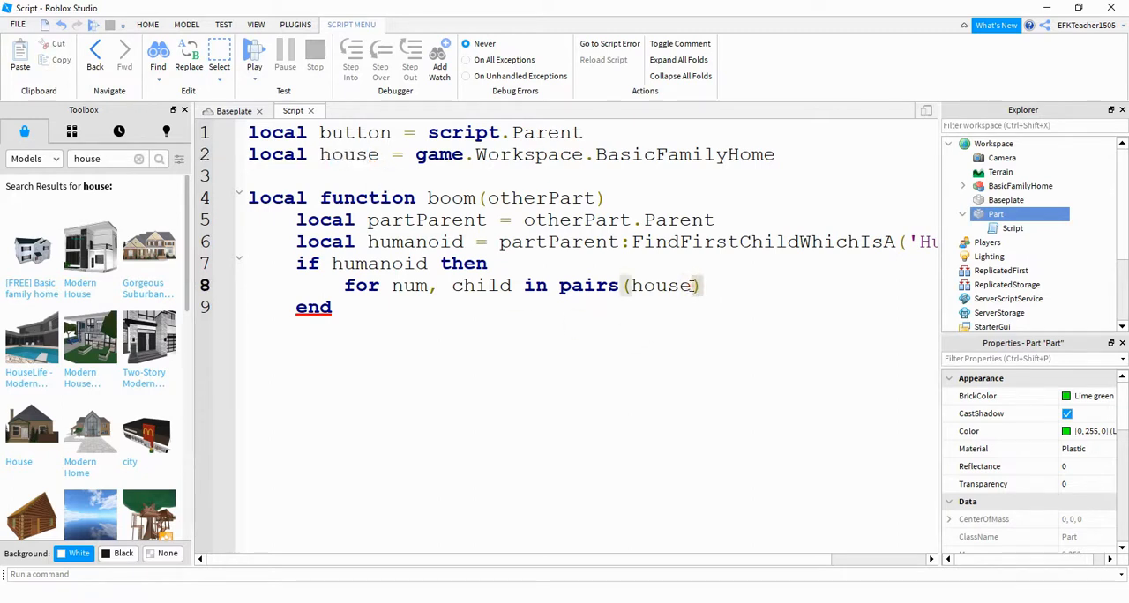
{"action": "type", "text": ":GetChildren("}
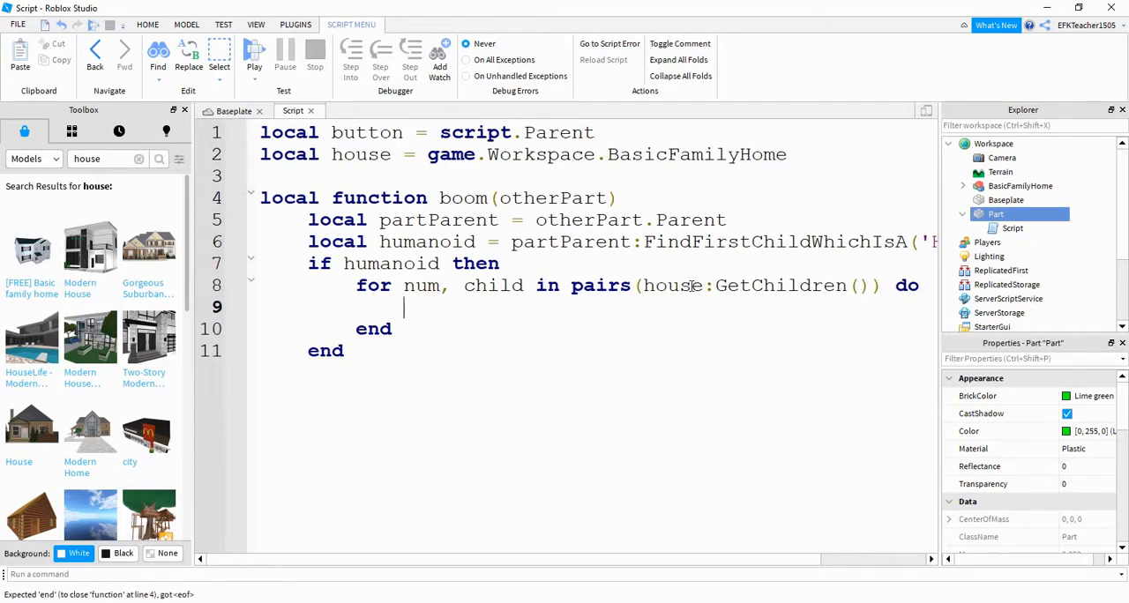
- Add an if child:IsA('Part') then check inside the loop
{"action": "type", "text": "i"}
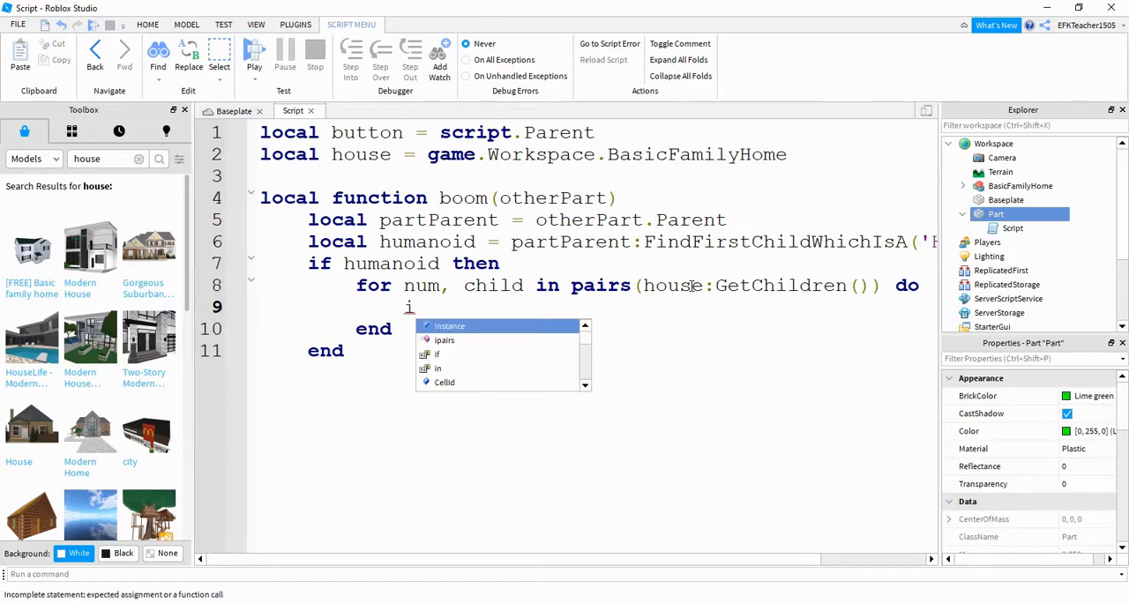
{"action": "type", "text": "if child:Is"}
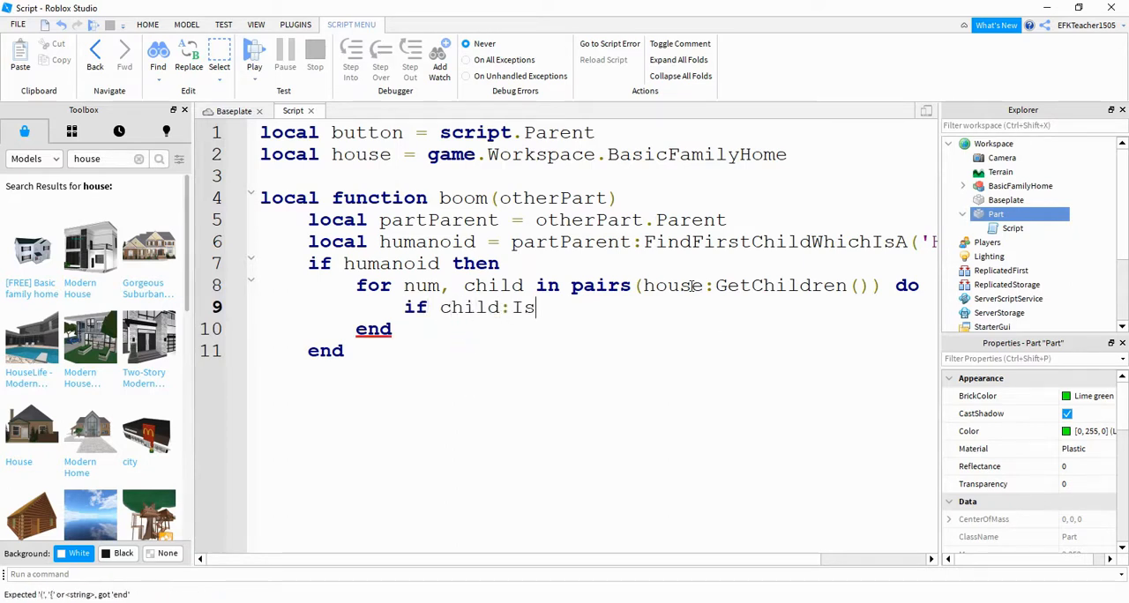
{"action": "type", "text": "A ()"}
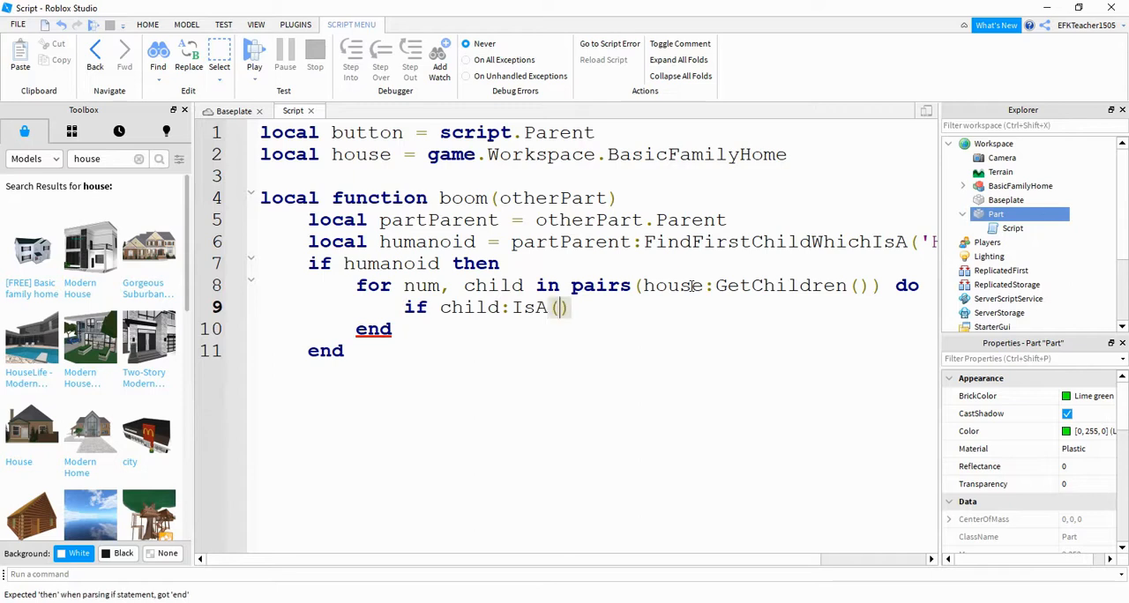
{"action": "type", "text": "Part'"}
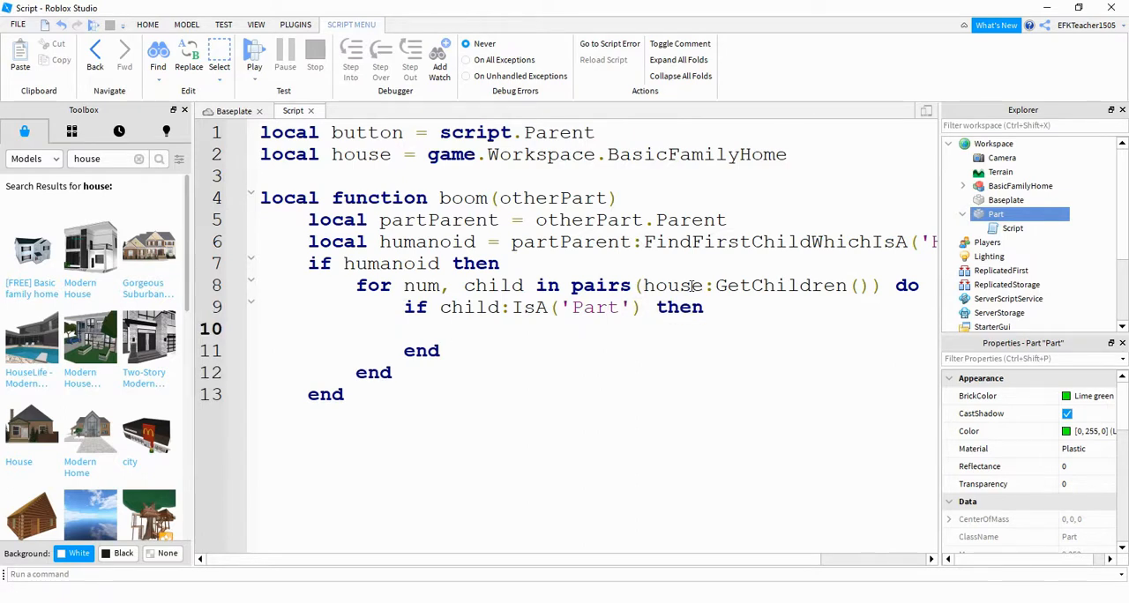
- Create local explosion = Instance.new('Explosion') for each part
{"action": "type", "text": "local explosion"}
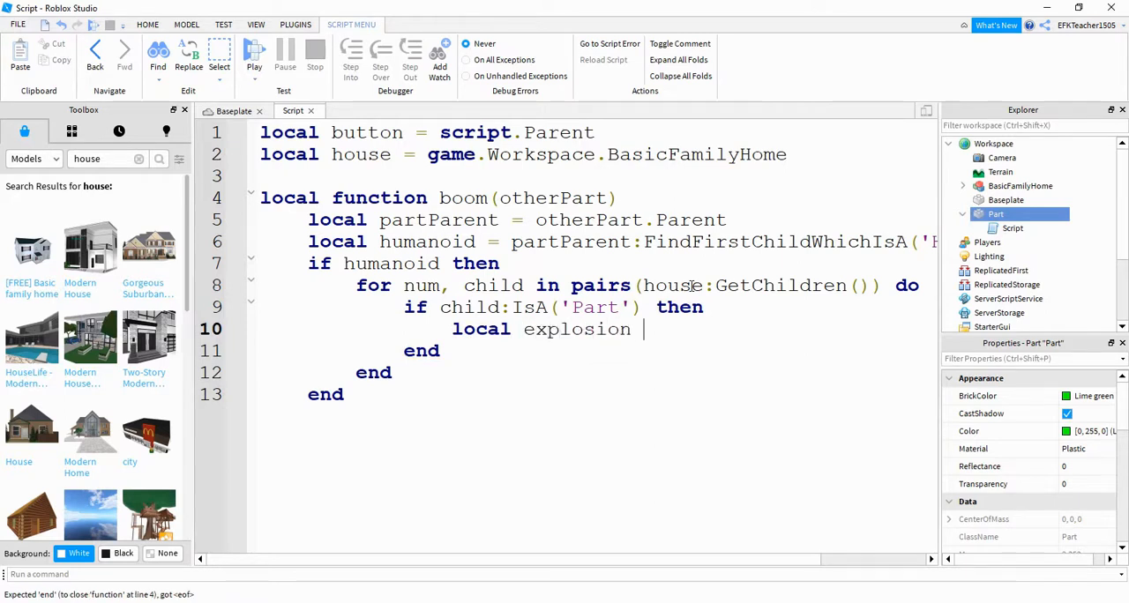
{"action": "type", "text": "= Instance.new"}
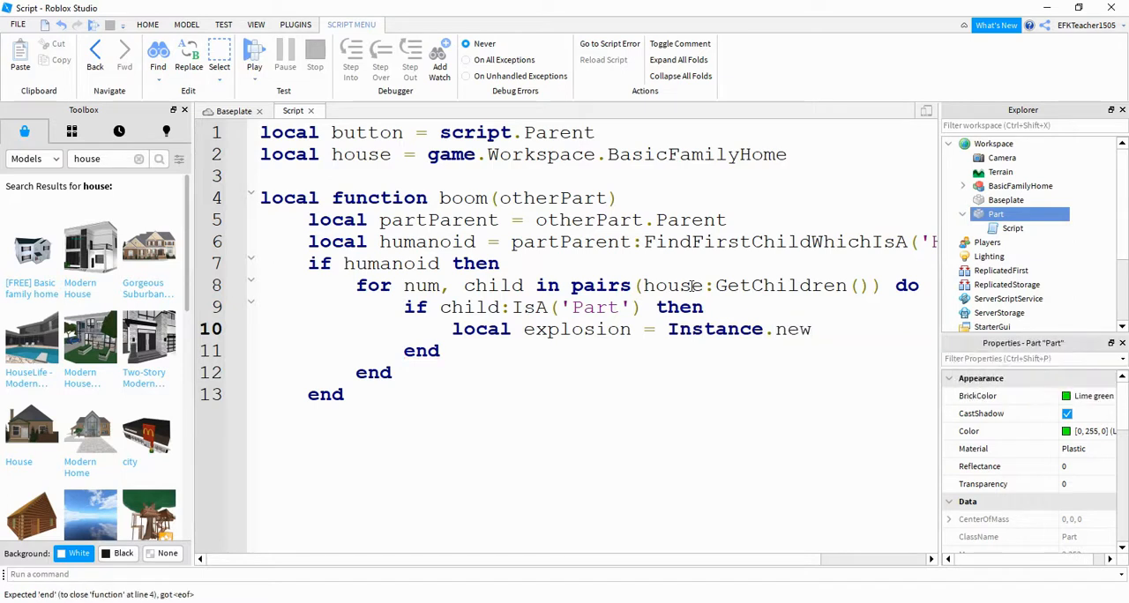
{"action": "type", "text": "'E')"}
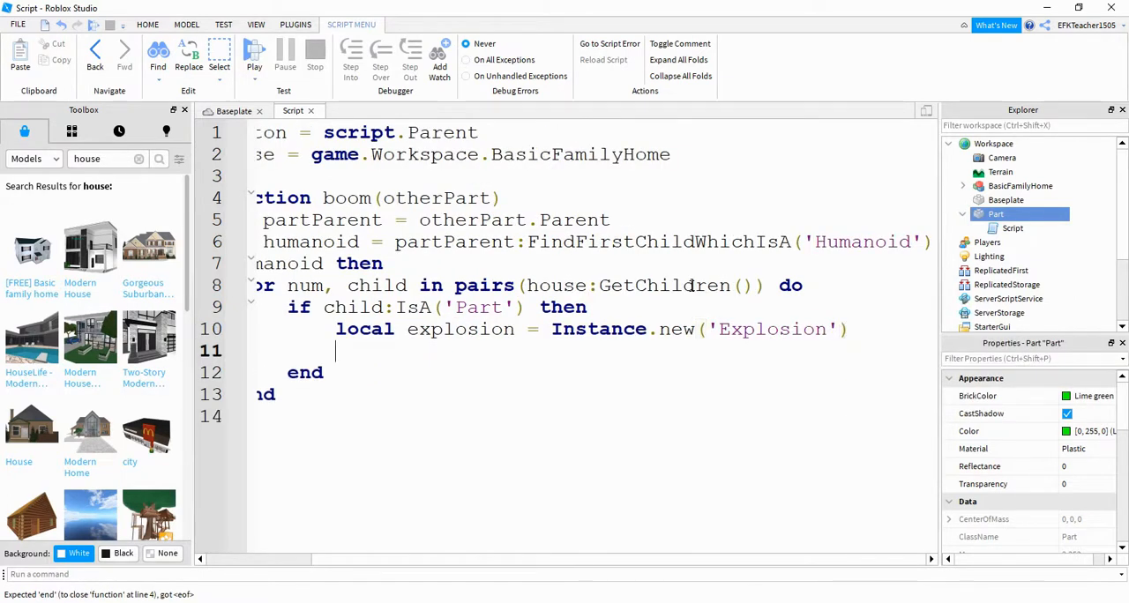
- Set explosion.Parent = game.Workspace and child.Anchored = false
{"action": "type", "text": "explosion."}
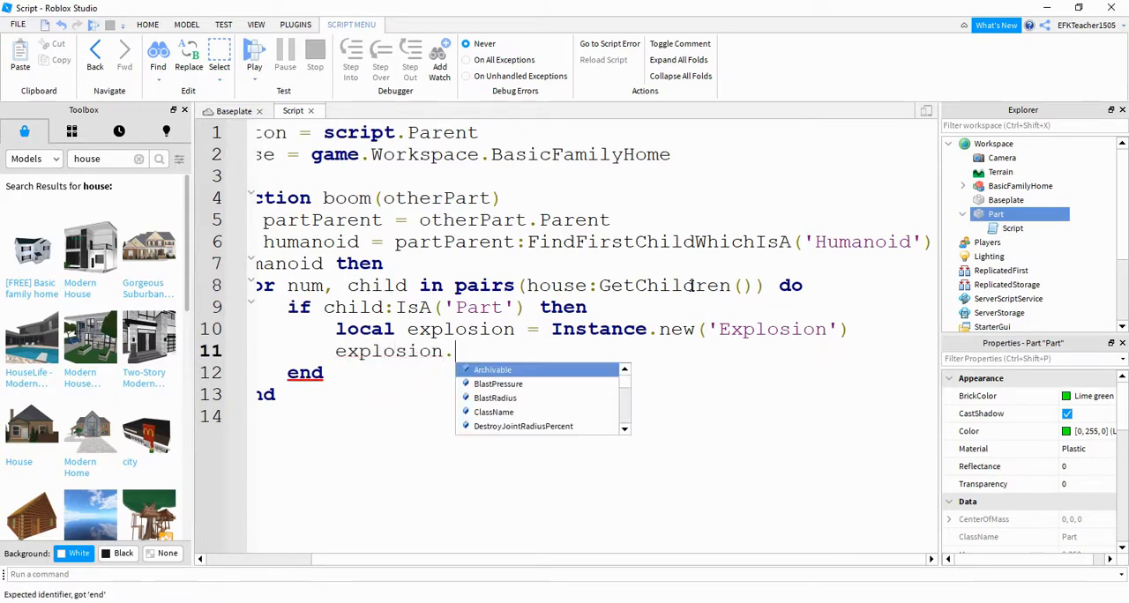
{"action": "type", "text": "Parent = game.Workspace"}
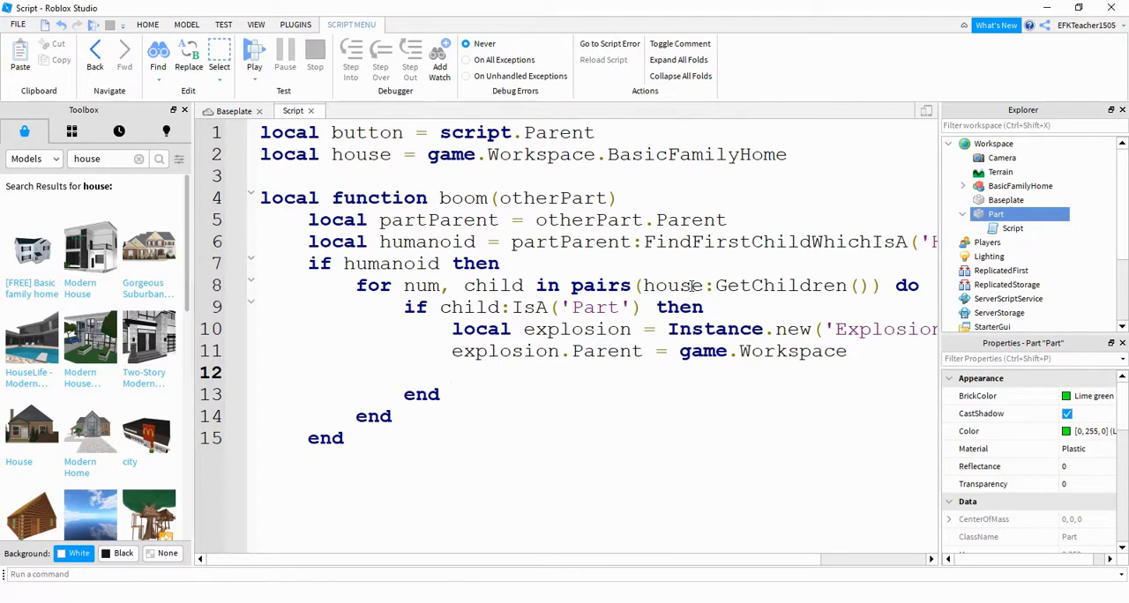
{"action": "type", "text": "child."}
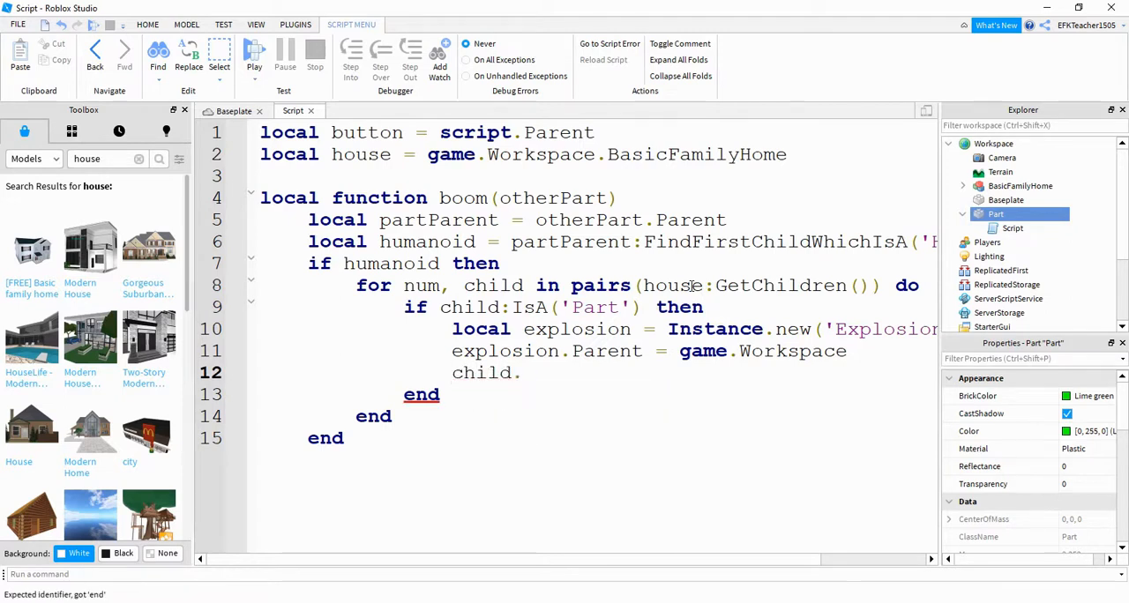
{"action": "type", "text": "Anchored"}
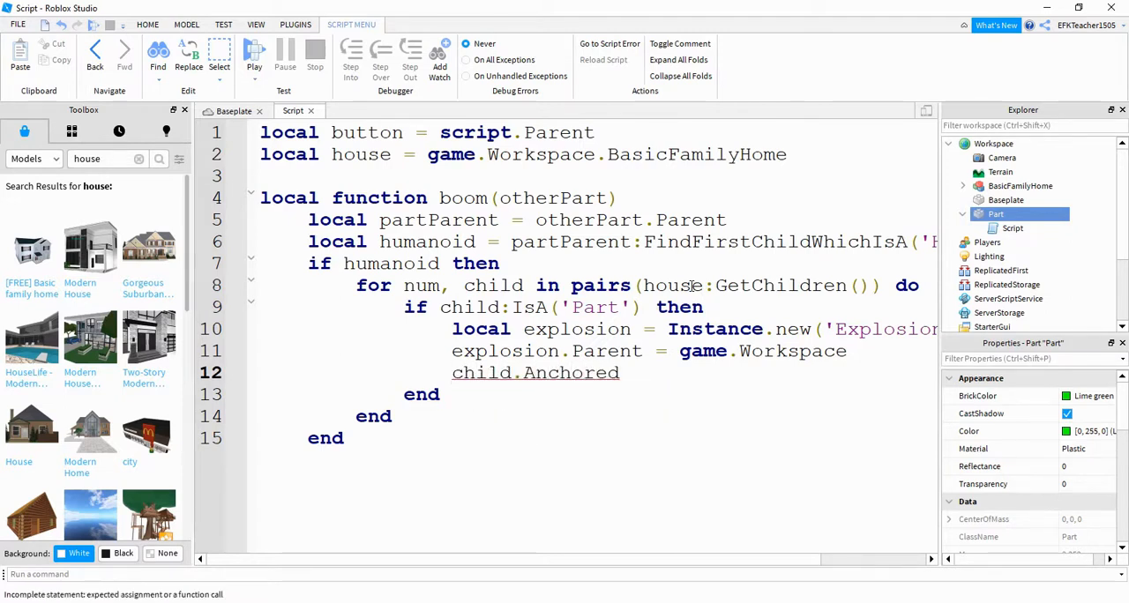
{"action": "type", "text": "= false"}
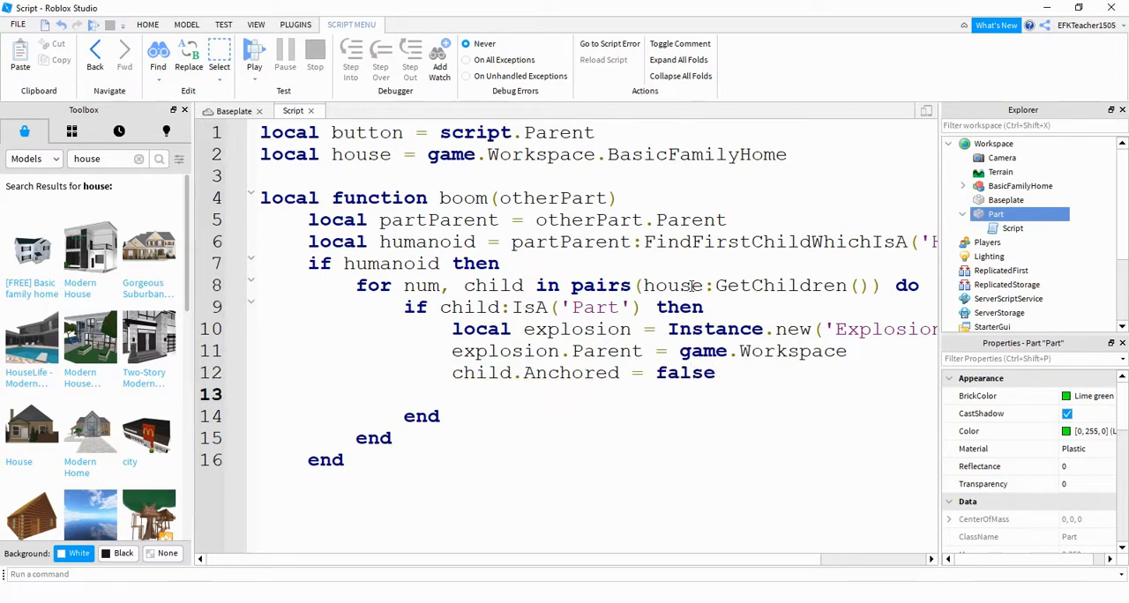
- Set explosion.Position = child.Position and move below the closed boom function
{"action": "type", "text": "e"}
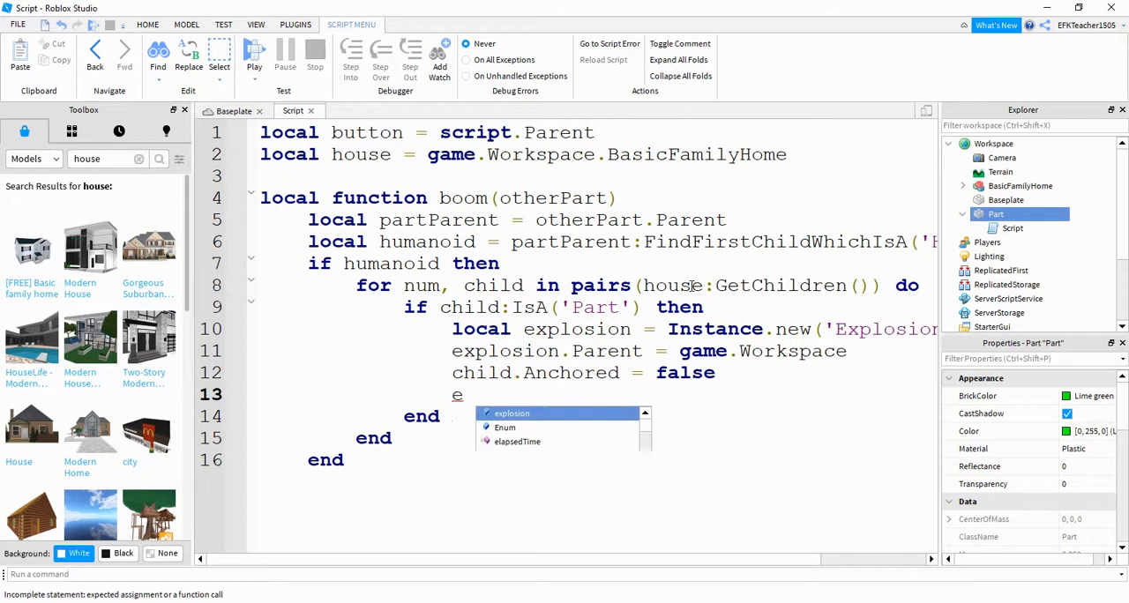
{"action": "type", "text": "explosion.Po"}
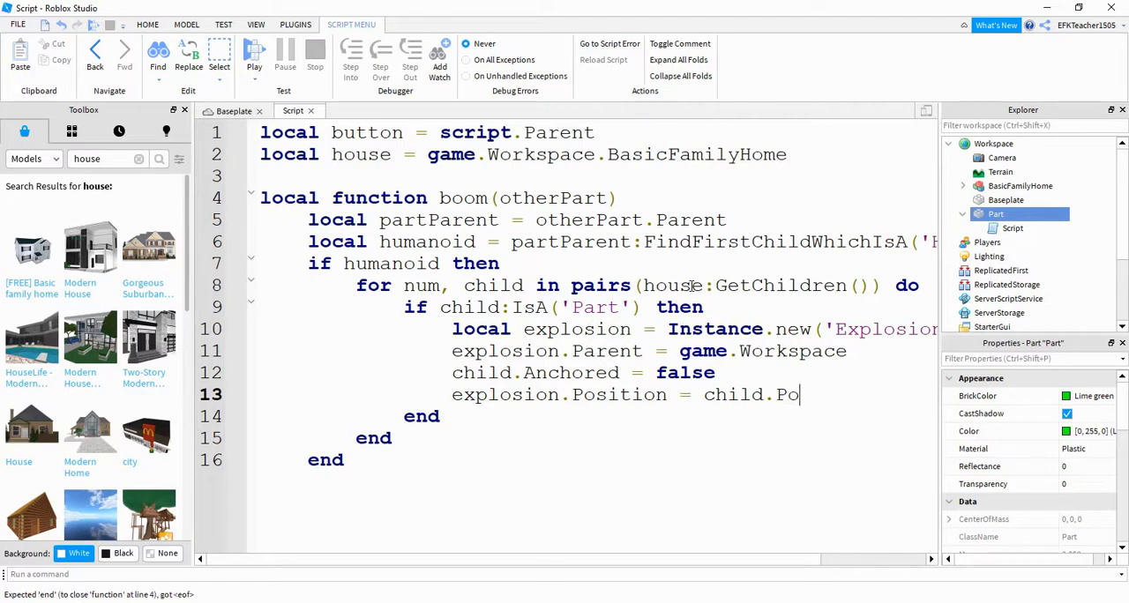
{"action": "type", "text": "sition"}
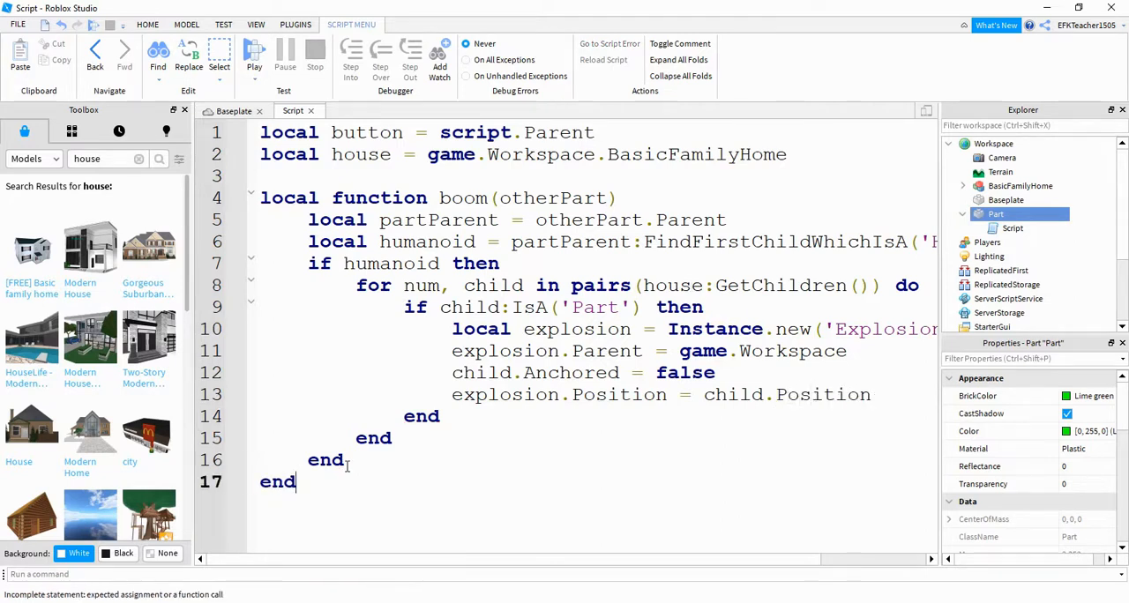
{"action": "left_click", "coordinate": [280, 518]}
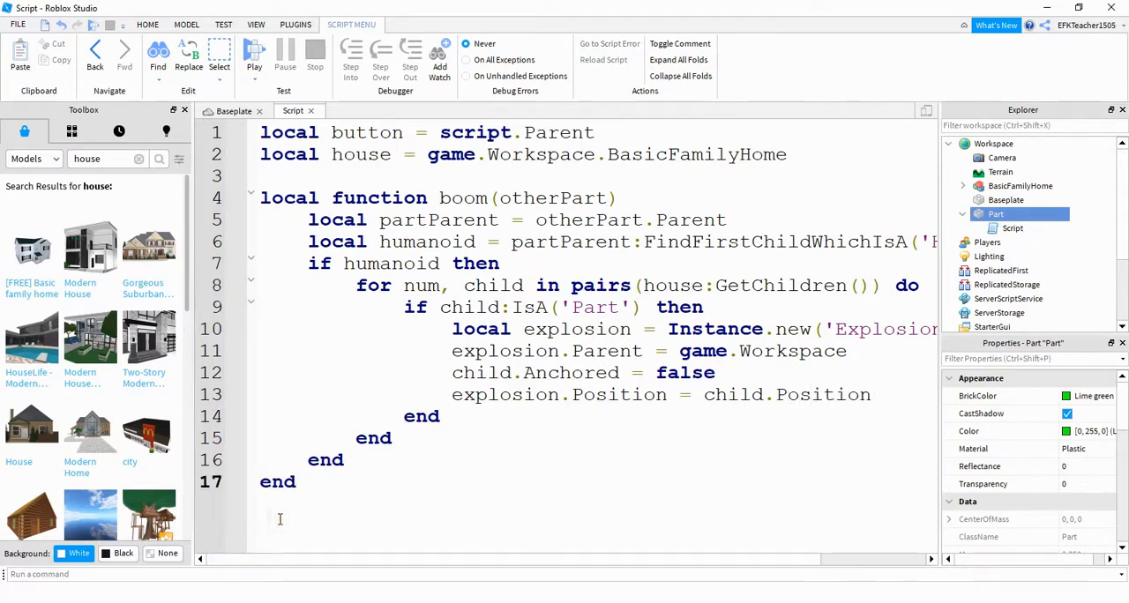
- End the script with button.Touched:Connect(boom) and start play-testing the place
{"action": "type", "text": "button"}
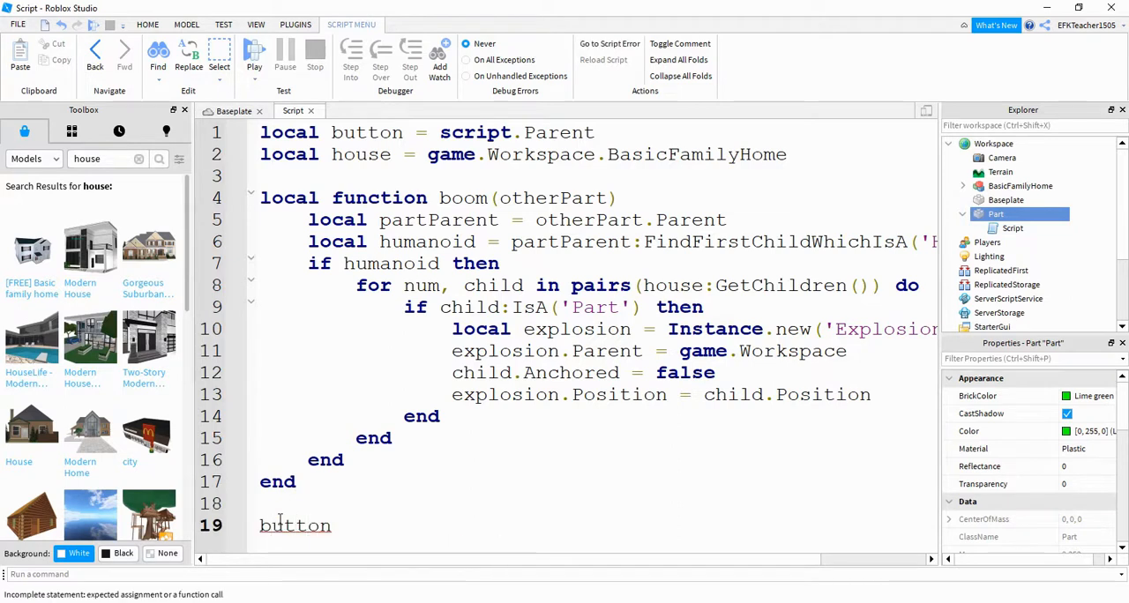
{"action": "type", "text": ".Touched"}
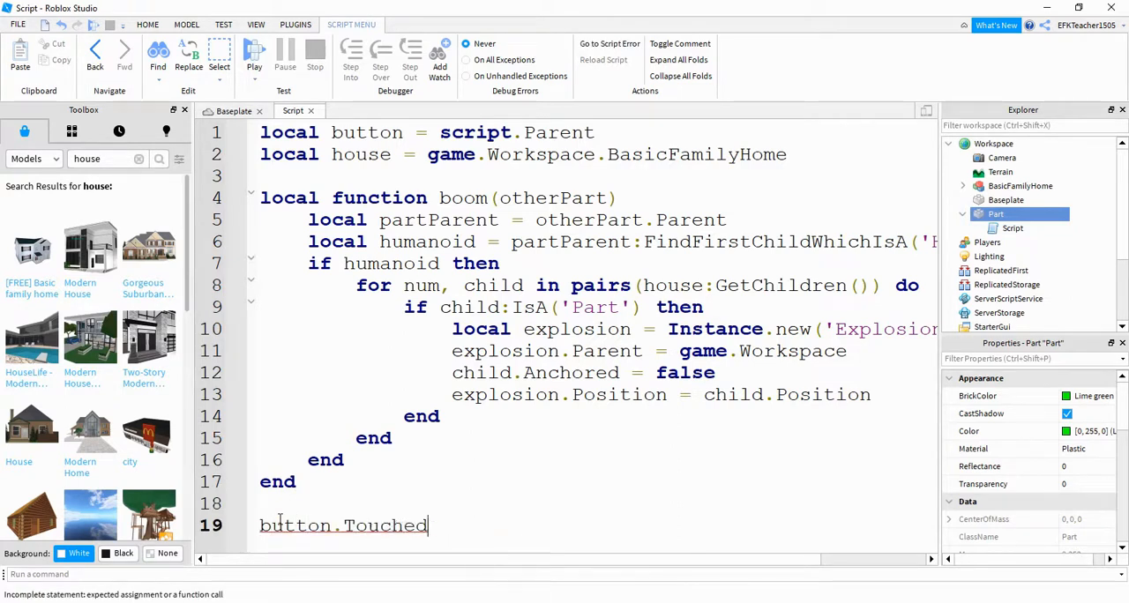
{"action": "type", "text": ":Connect()"}
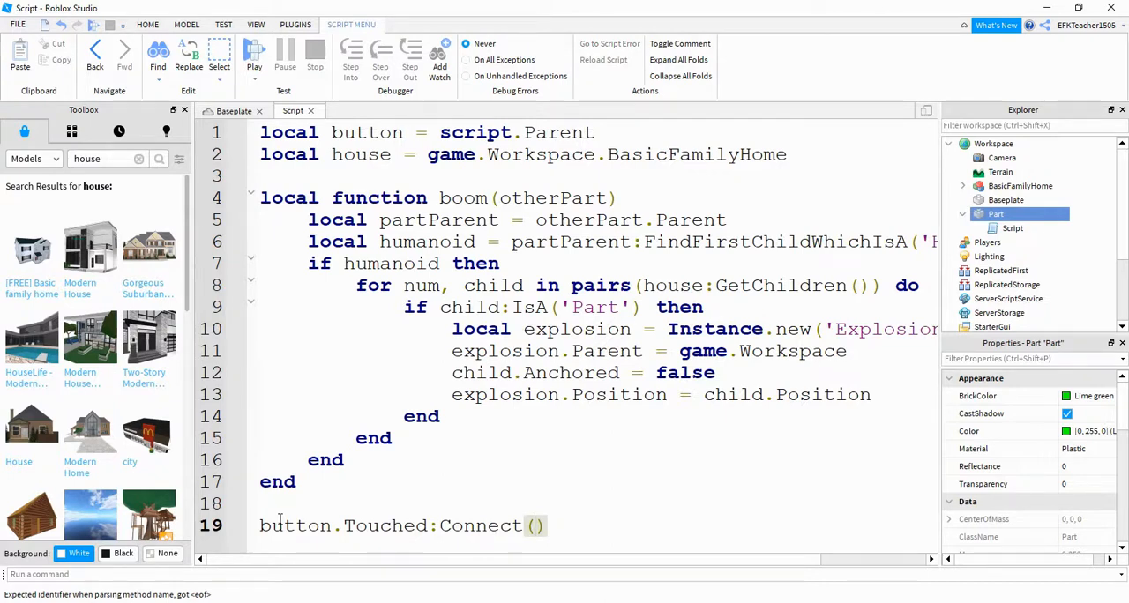
{"action": "type", "text": "boom"}
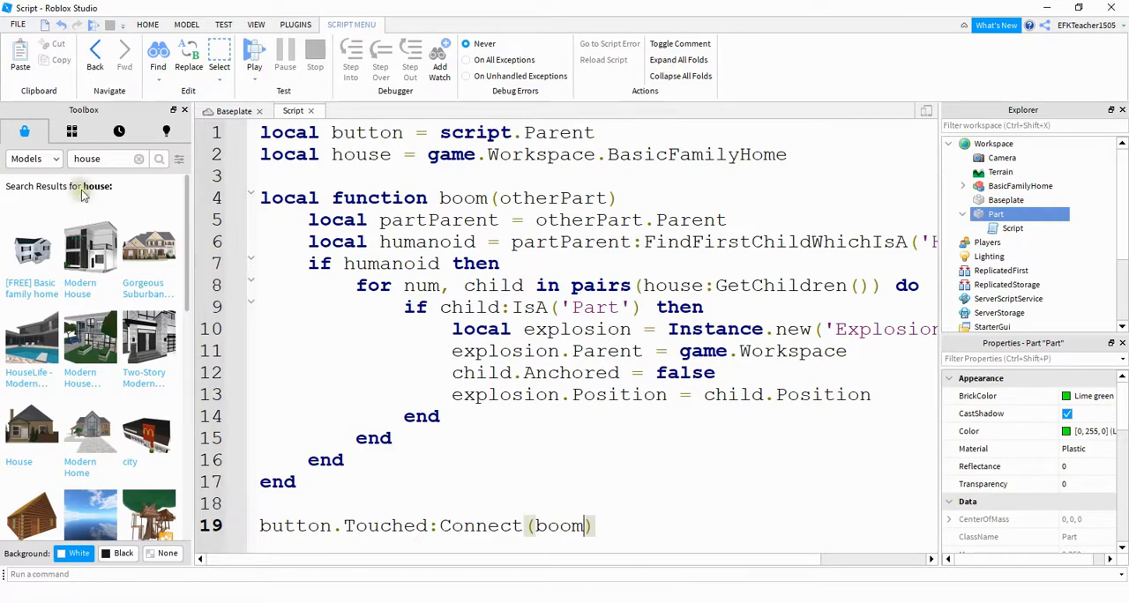
{"action": "left_click", "coordinate": [254, 52]}
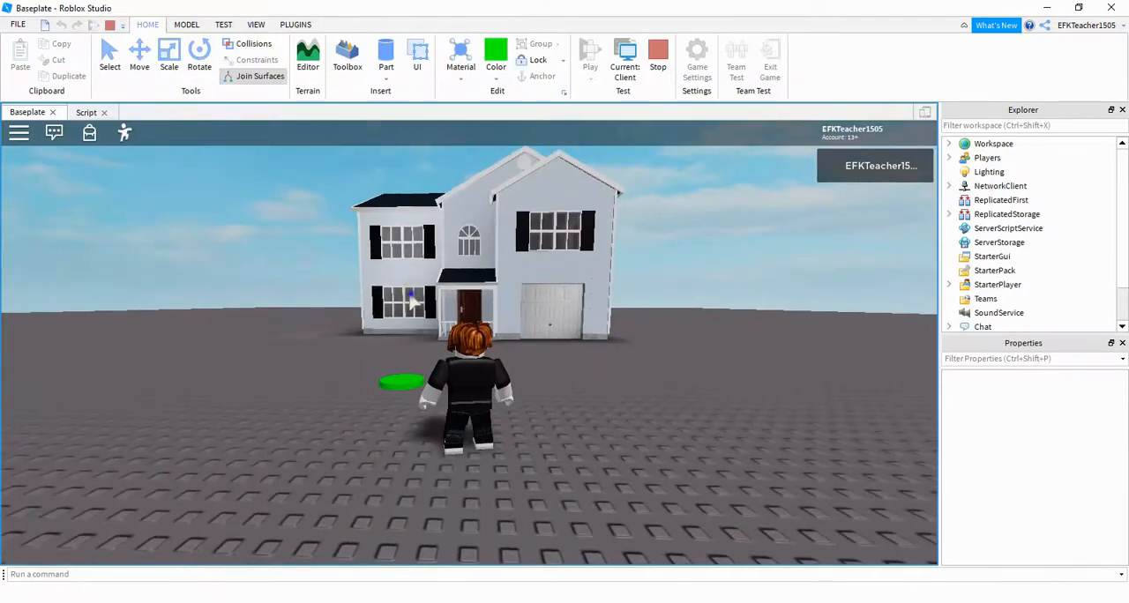